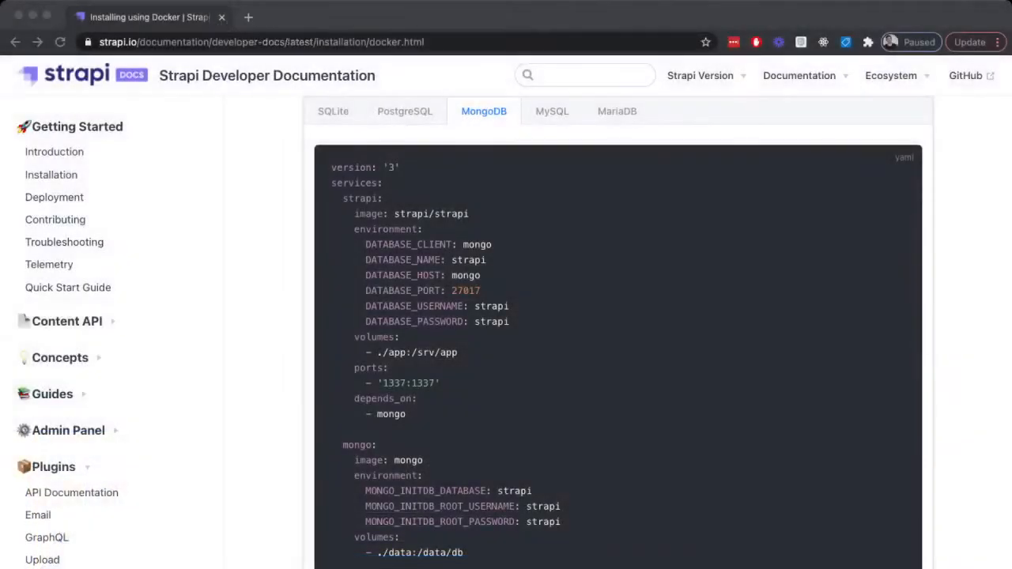
Scroll the Strapi Docker installation docs to the MongoDB docker-compose.yaml example
scroll(down, 3)
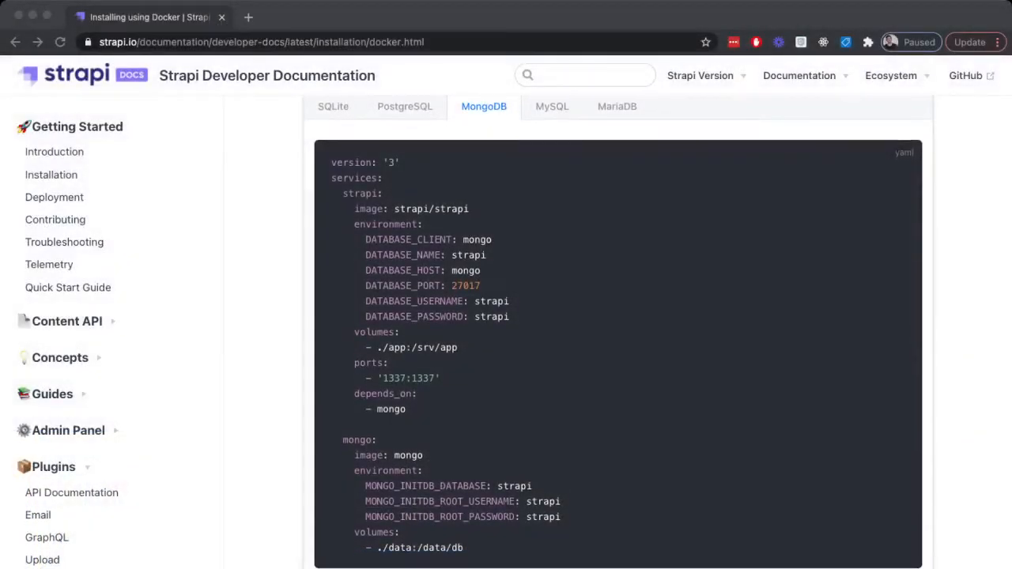
scroll(down, 3)
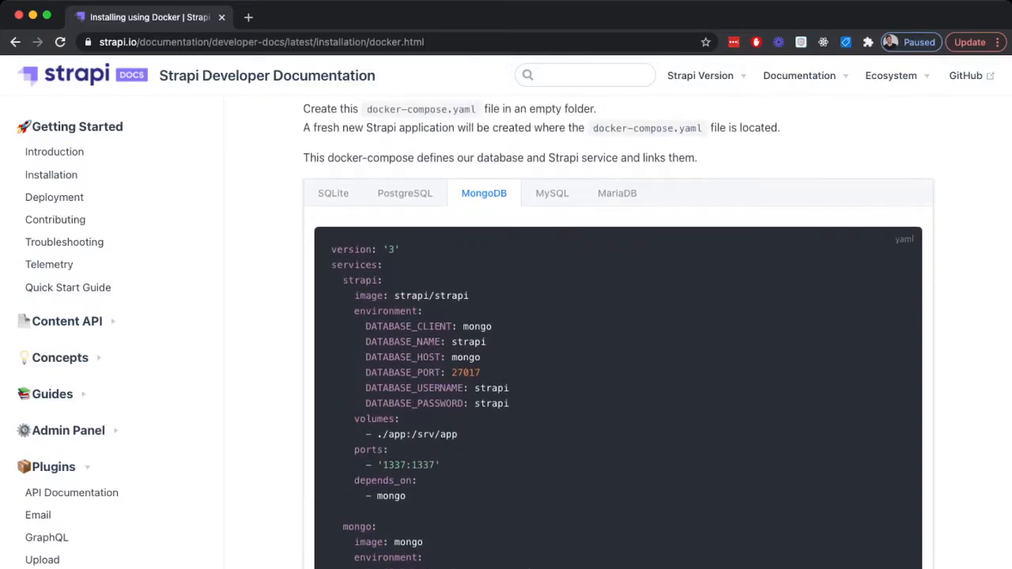
scroll(down, 3)
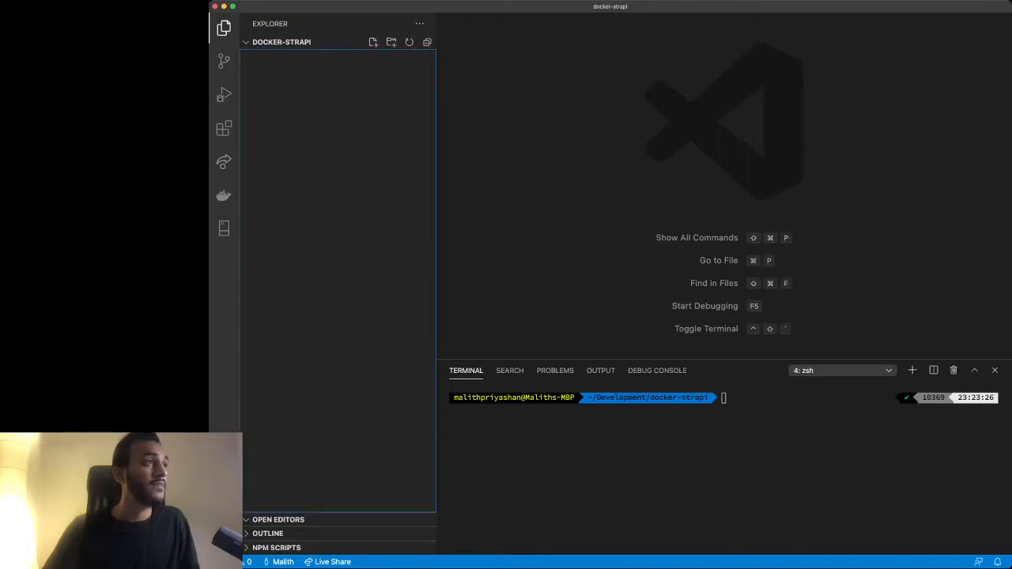
Create docker-compose.yaml with the strapi service block from the docs and save it
text(docker-com)
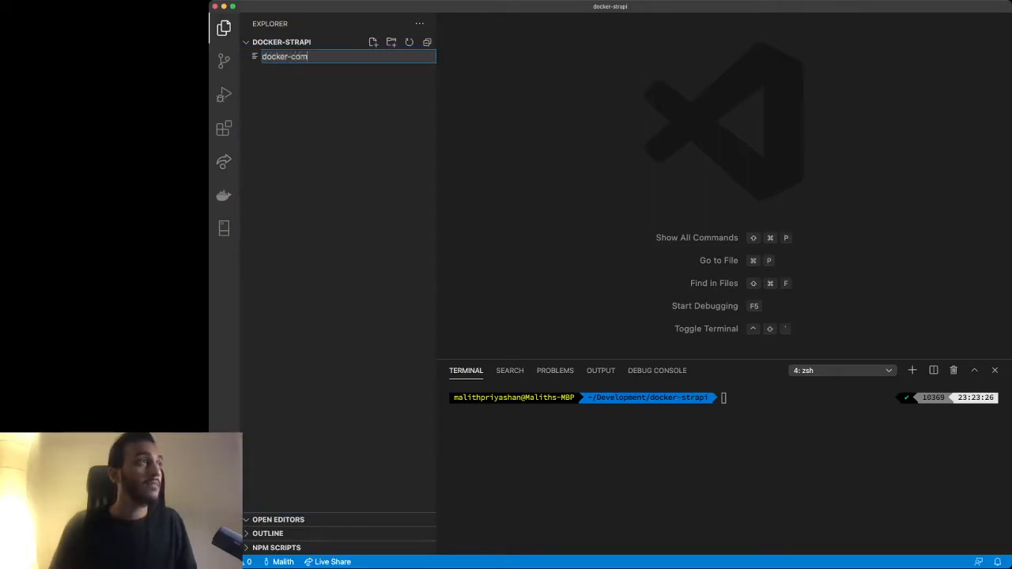
text(pose.yaml)
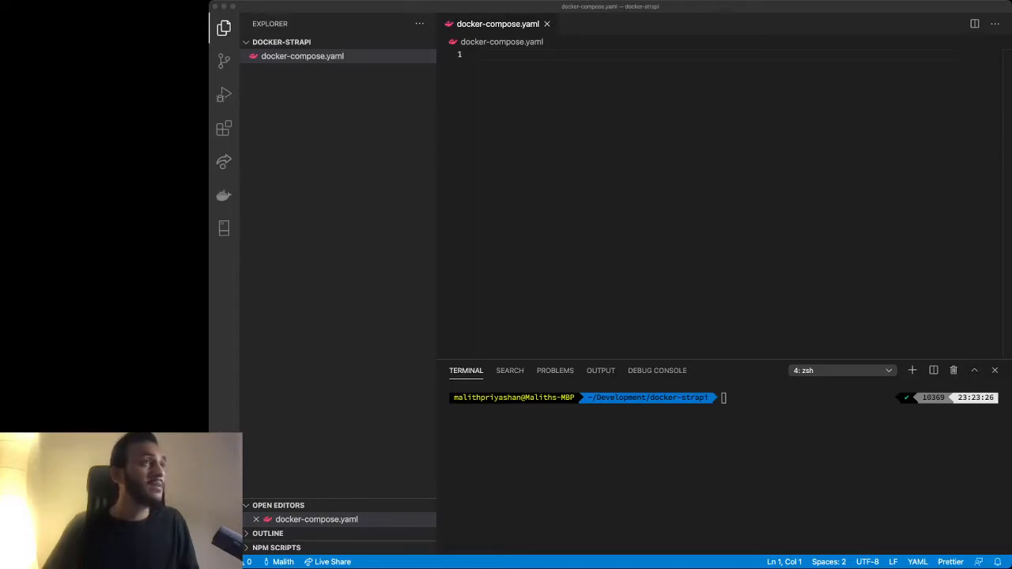
text(version: '3')
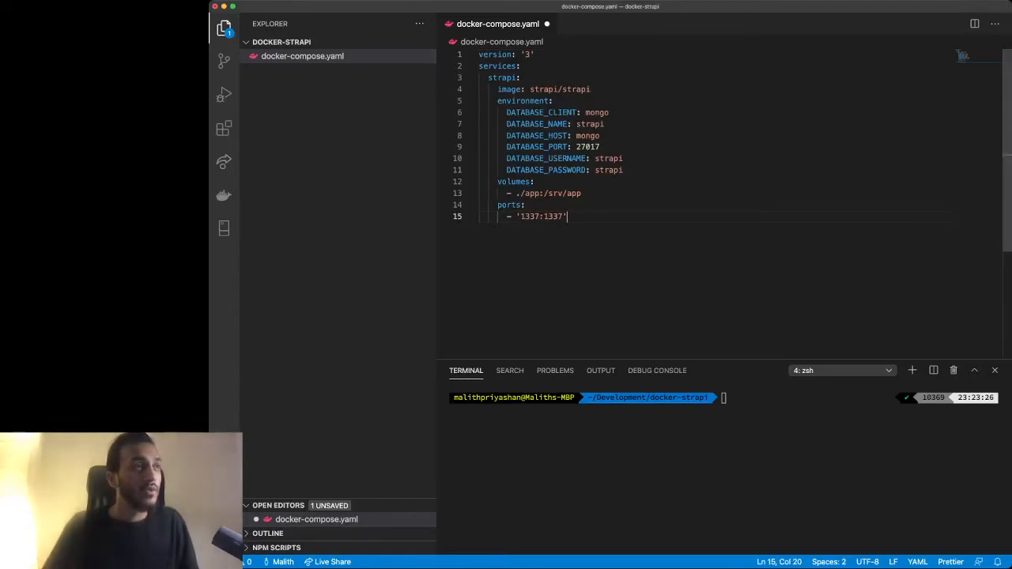
key(cmd+s)
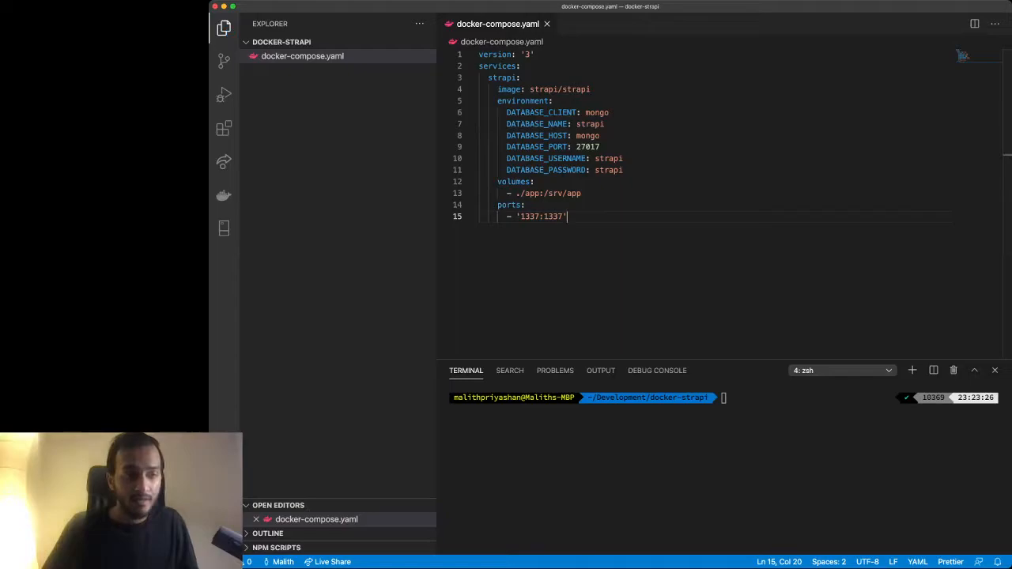
click(623, 170)
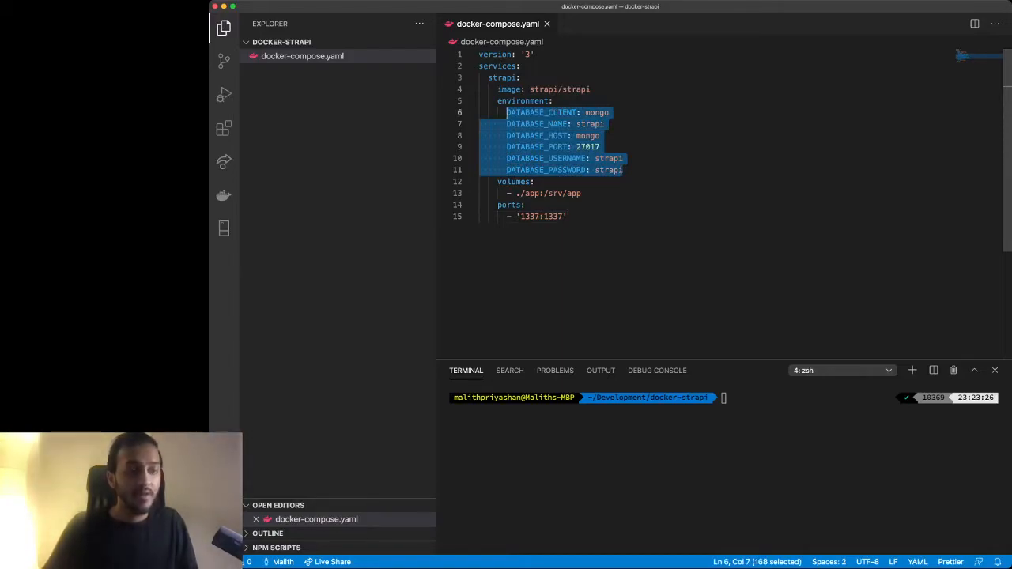
Delete the DATABASE_* settings and rename the first to APP_NAME: strapi-app
key(Delete)
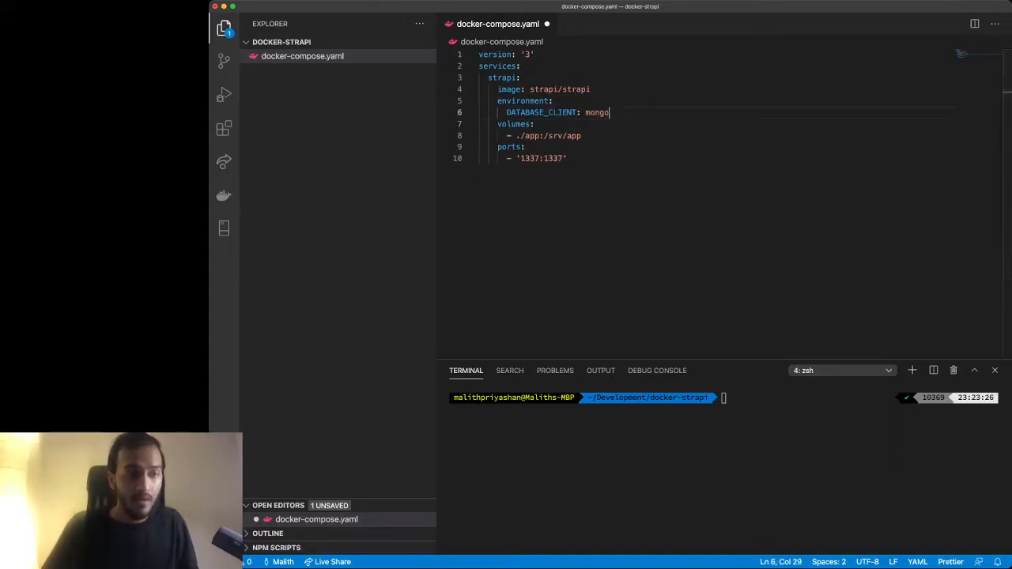
double_click(540, 112)
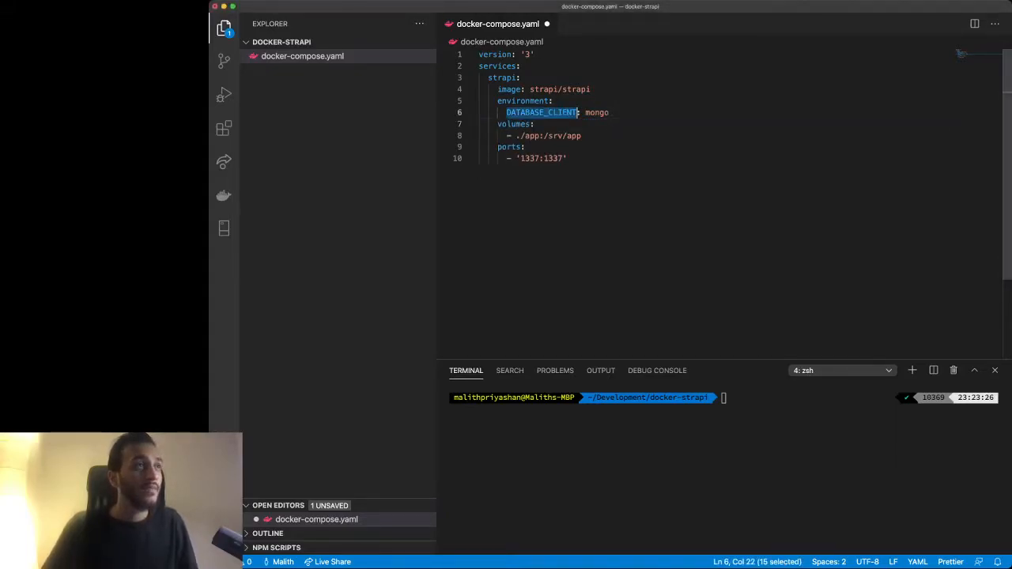
text(APP_: mongo)
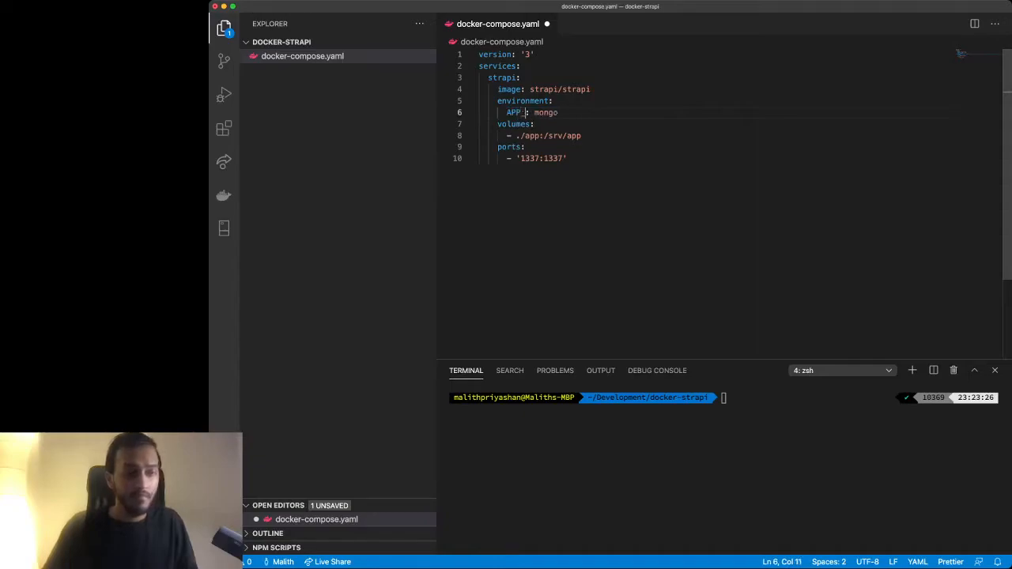
text(_NAME)
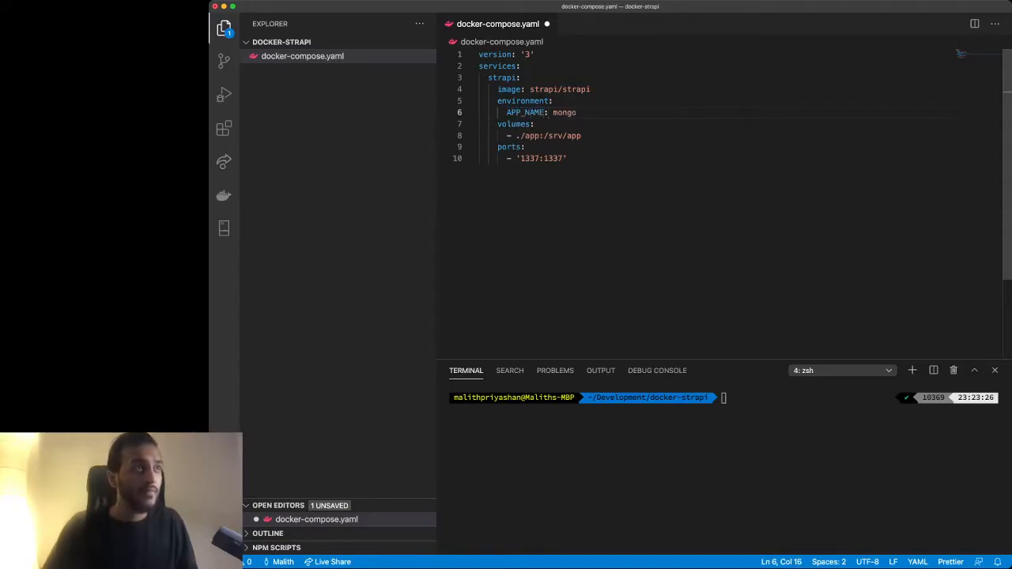
text(strapi-app)
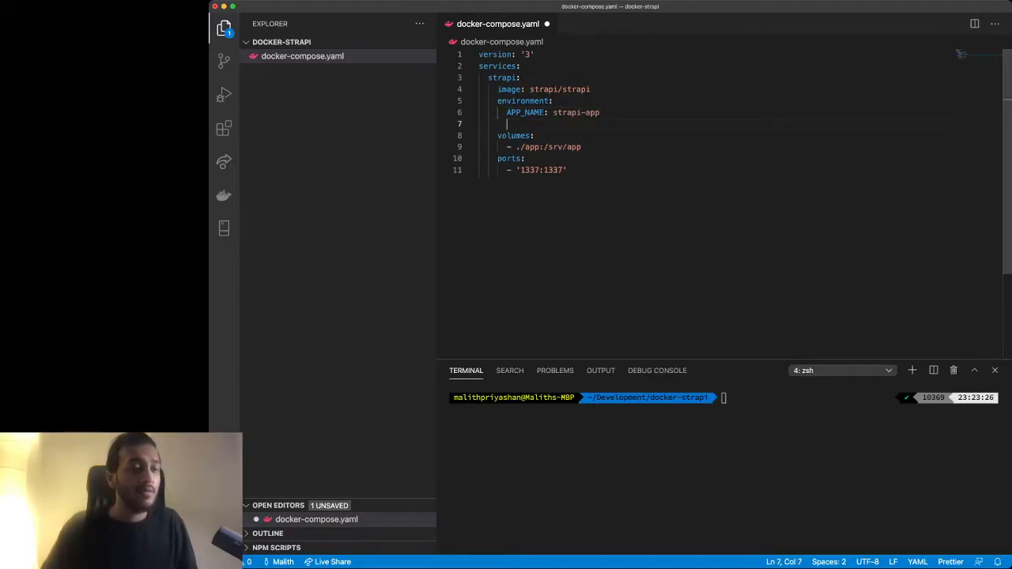
Add DATABASE_CLIENT: mongo and env_file: .env to the strapi service
text(DATABASE_CLIENT: mongo)
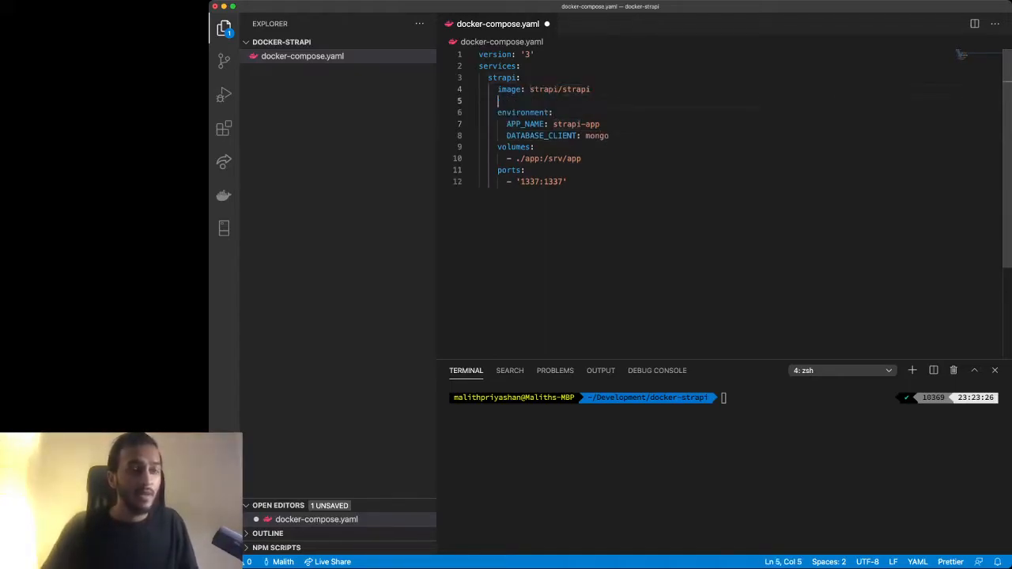
text(env_file)
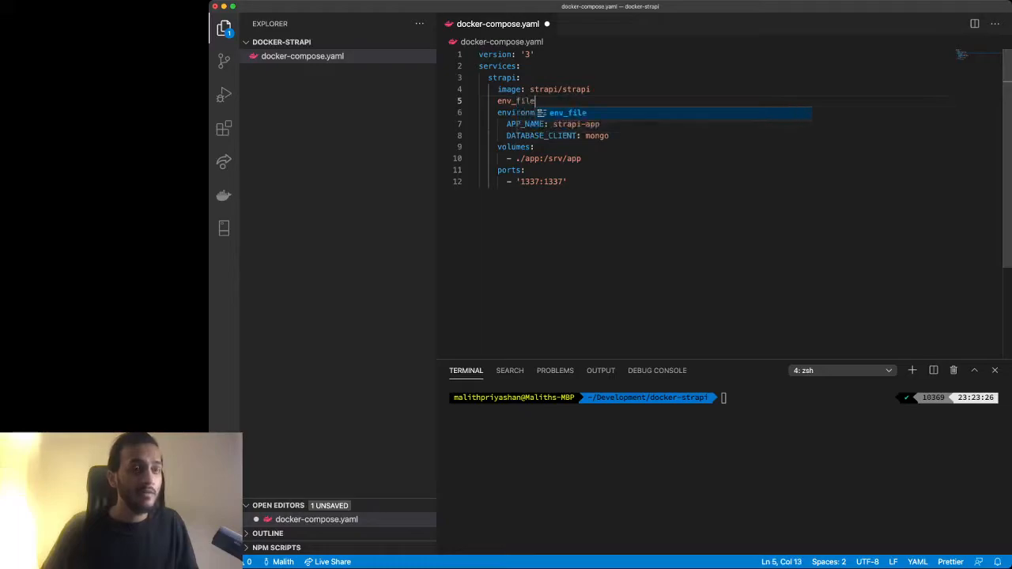
text(: .)
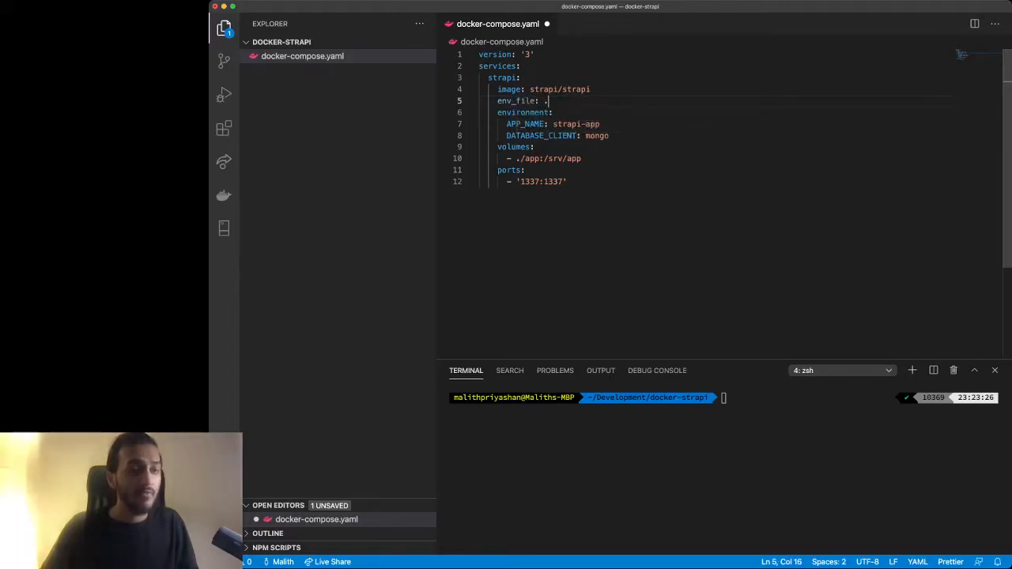
text(env)
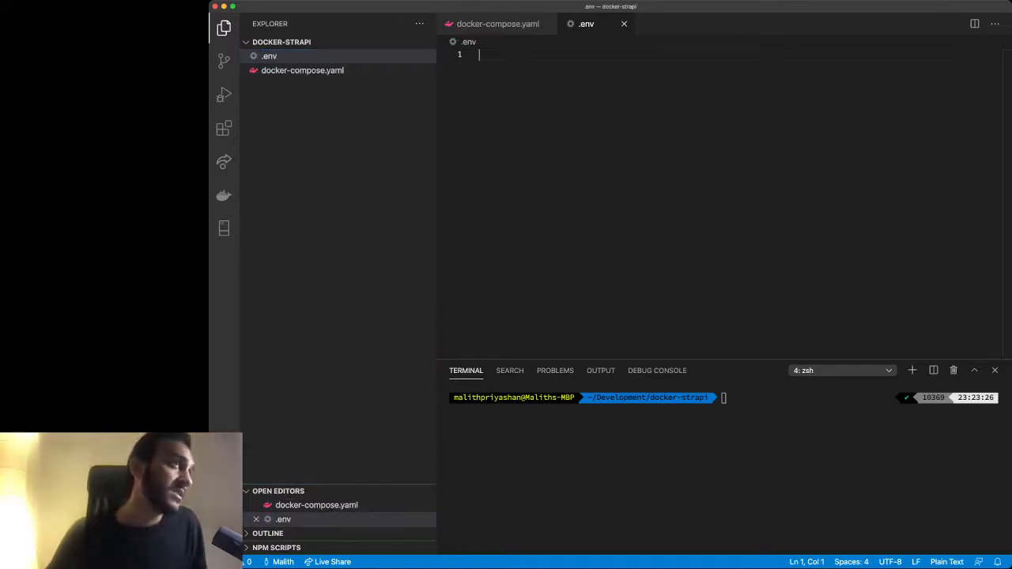
Insert 'restart: unless-stopped' below the image line in docker-compose.yaml and save
click(497, 24)
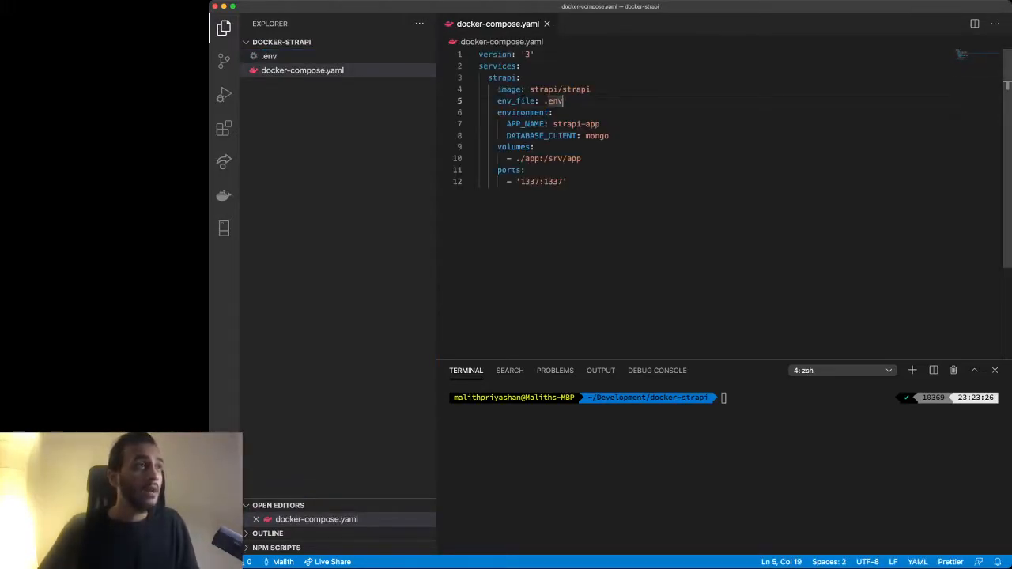
key(Enter)
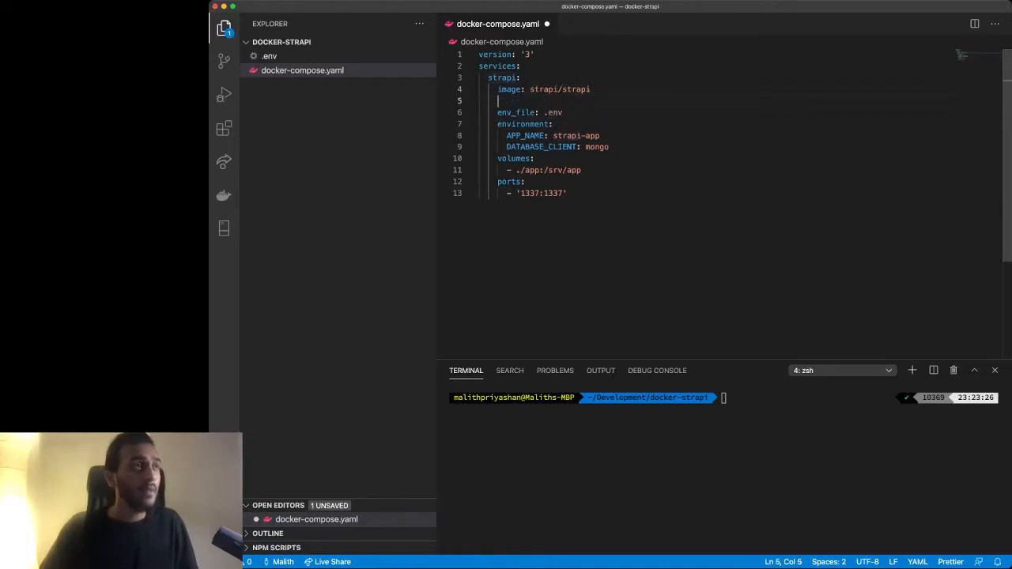
text(restart: u)
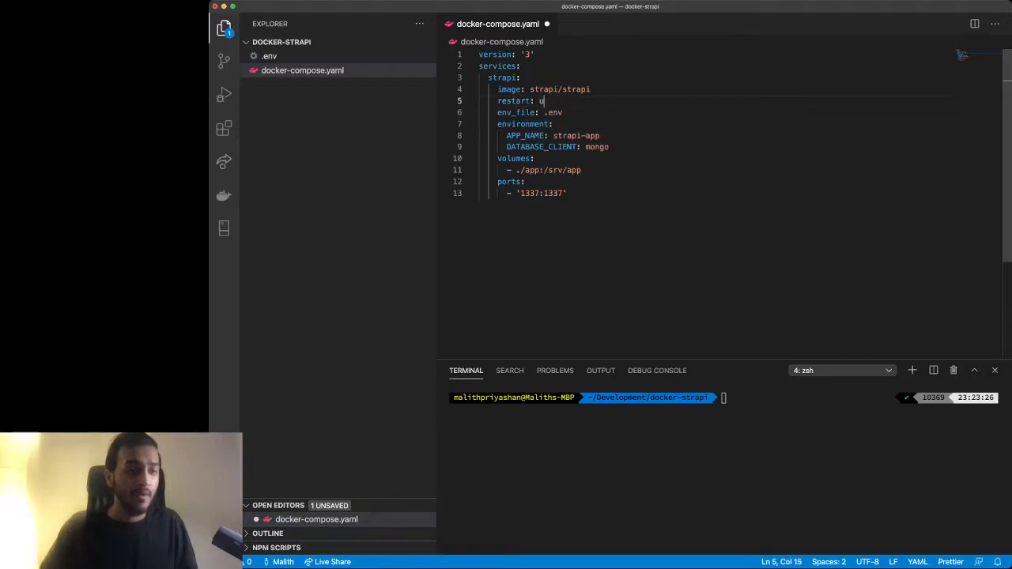
text(nless-stoppe)
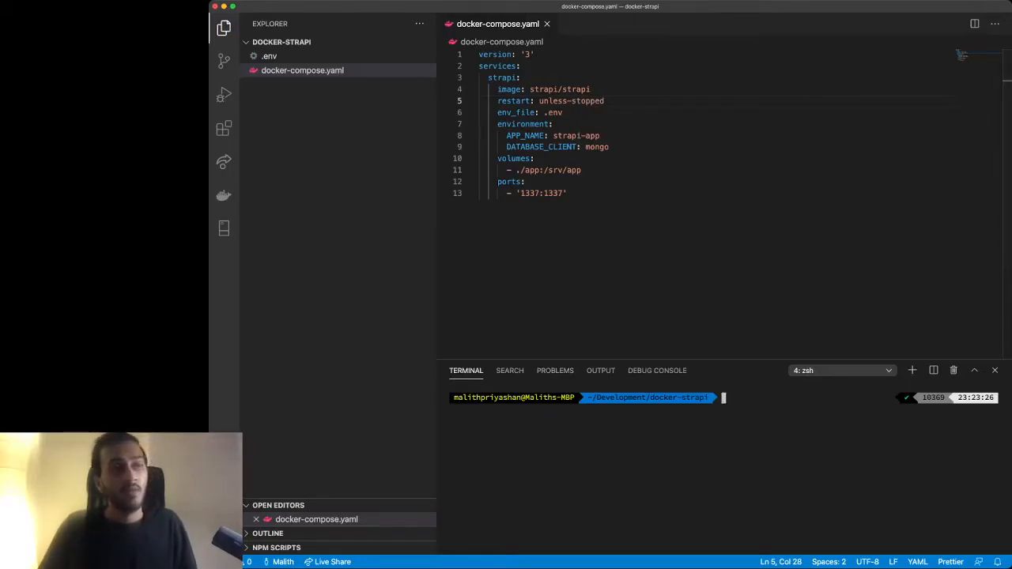
text(docker)
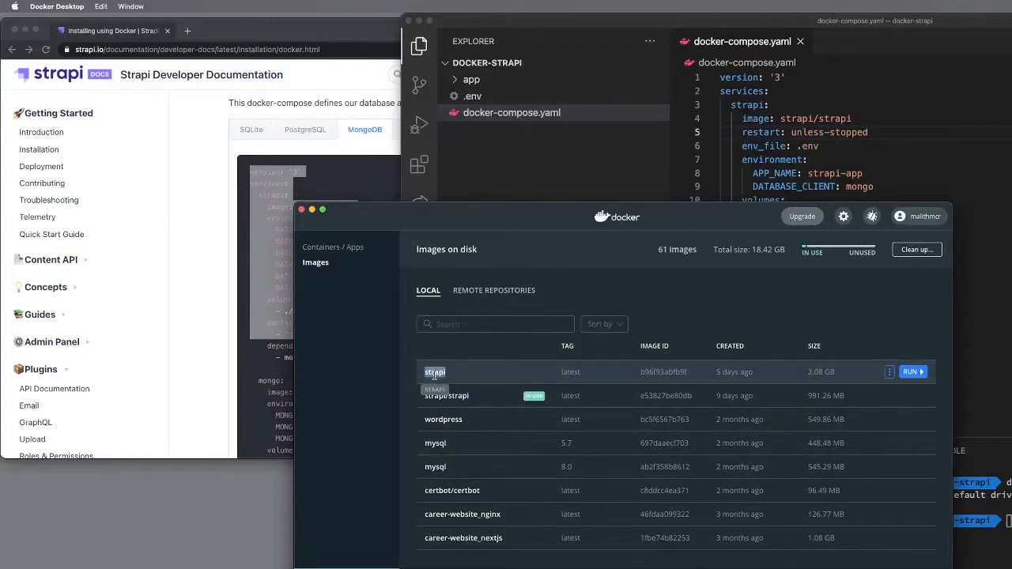
View the docker-strapi app's strapi container logs showing project creation and dependency installation
click(332, 247)
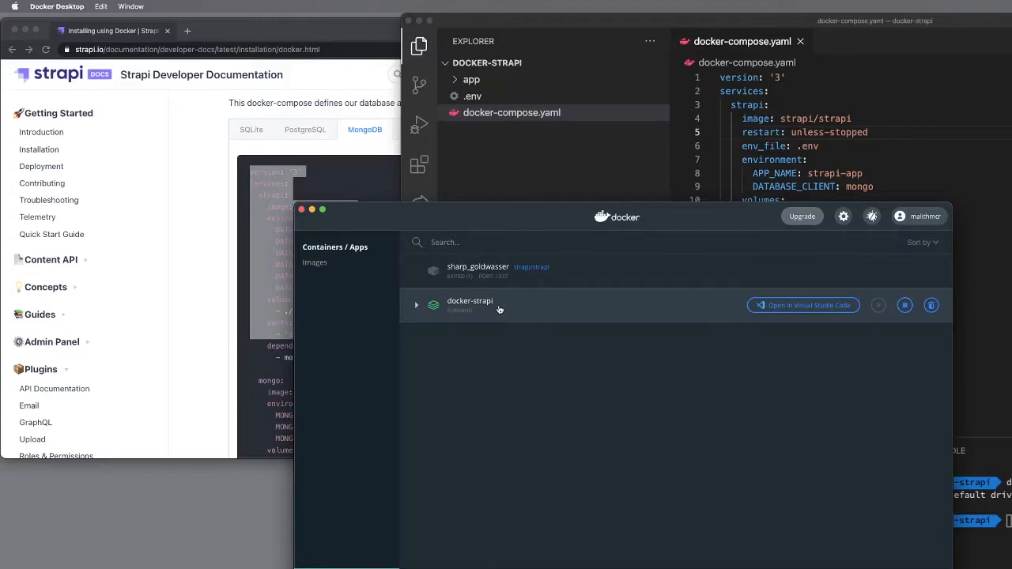
click(470, 301)
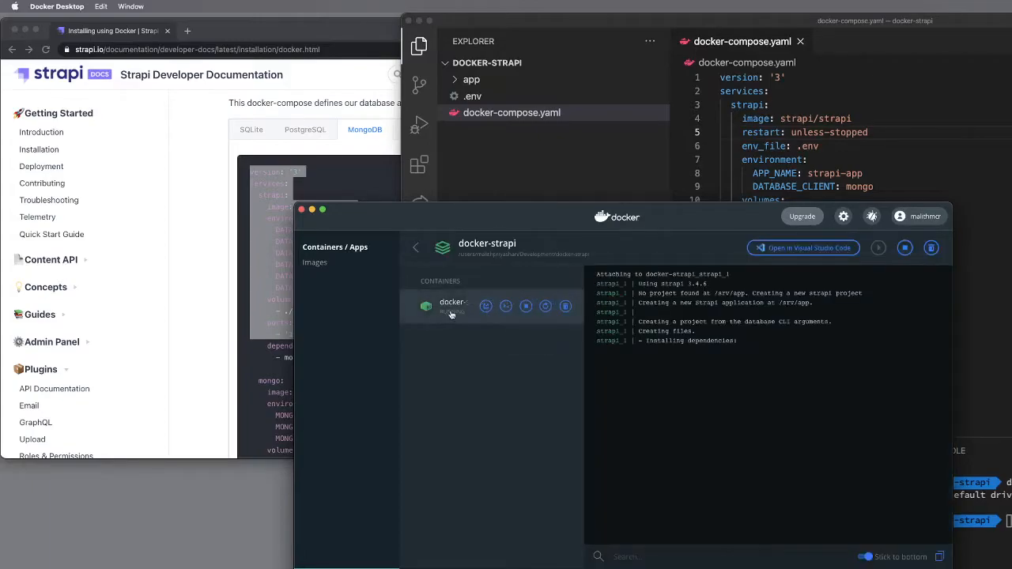
click(452, 306)
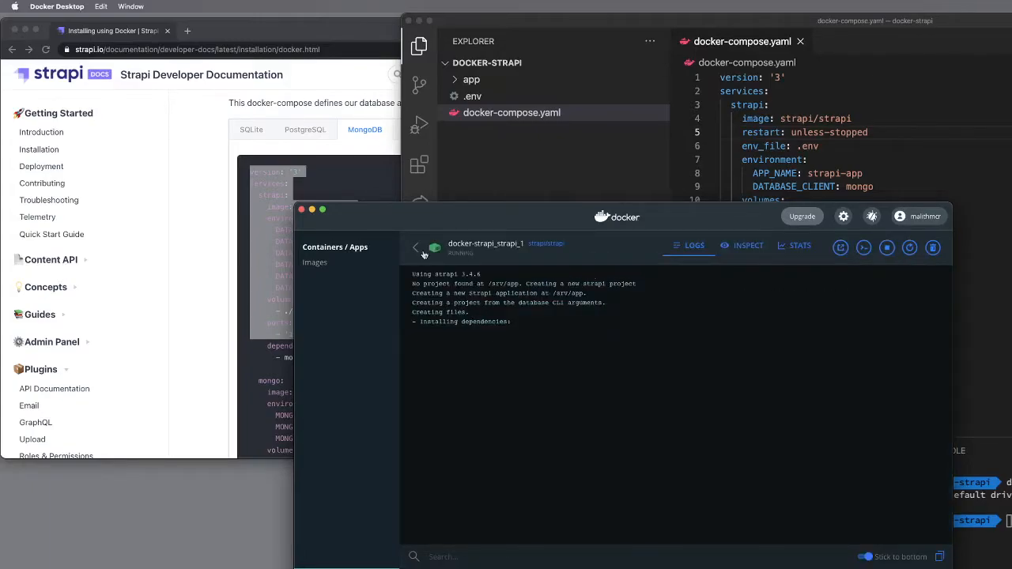
click(417, 245)
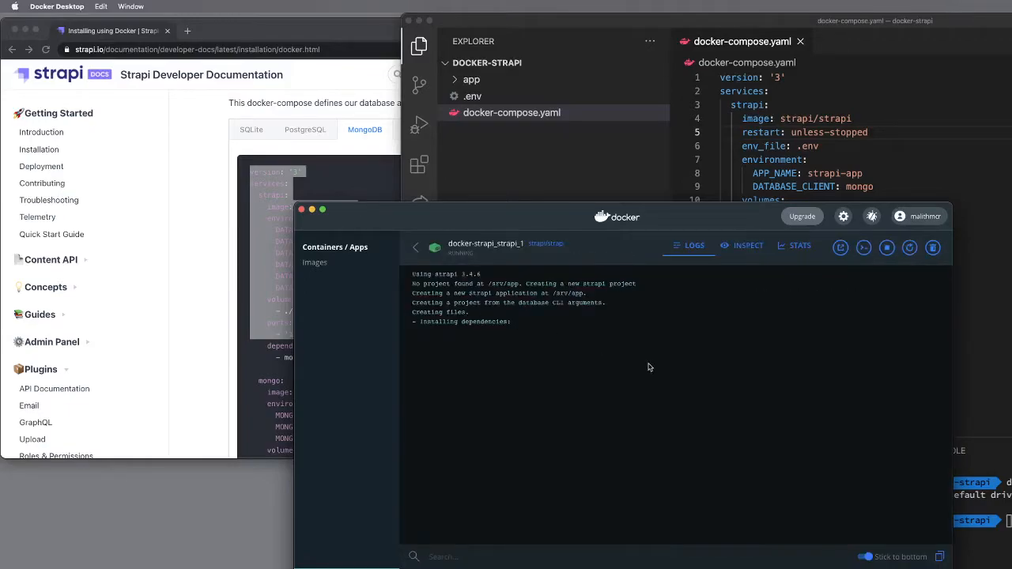
mouse_move(544, 349)
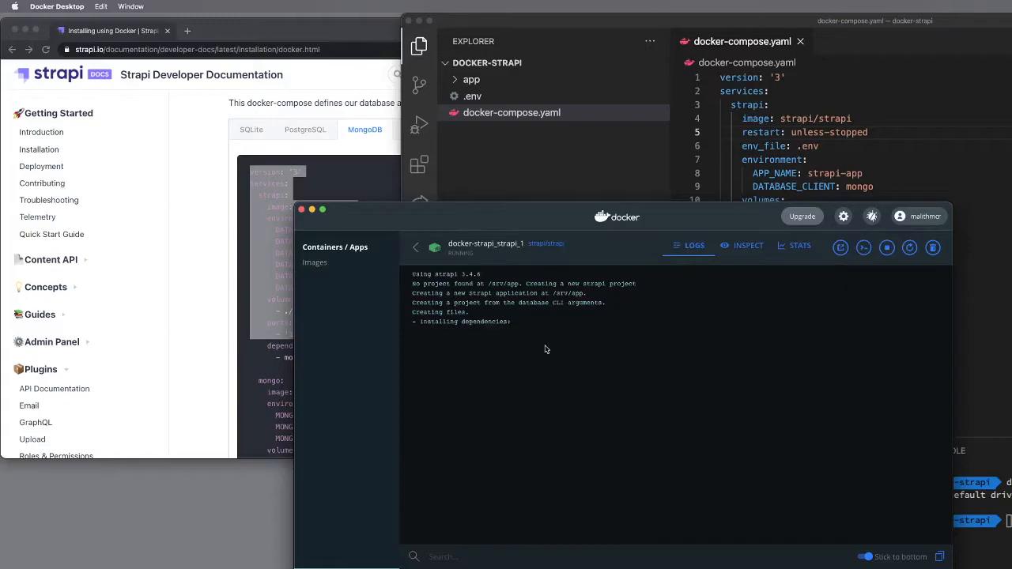
mouse_move(771, 262)
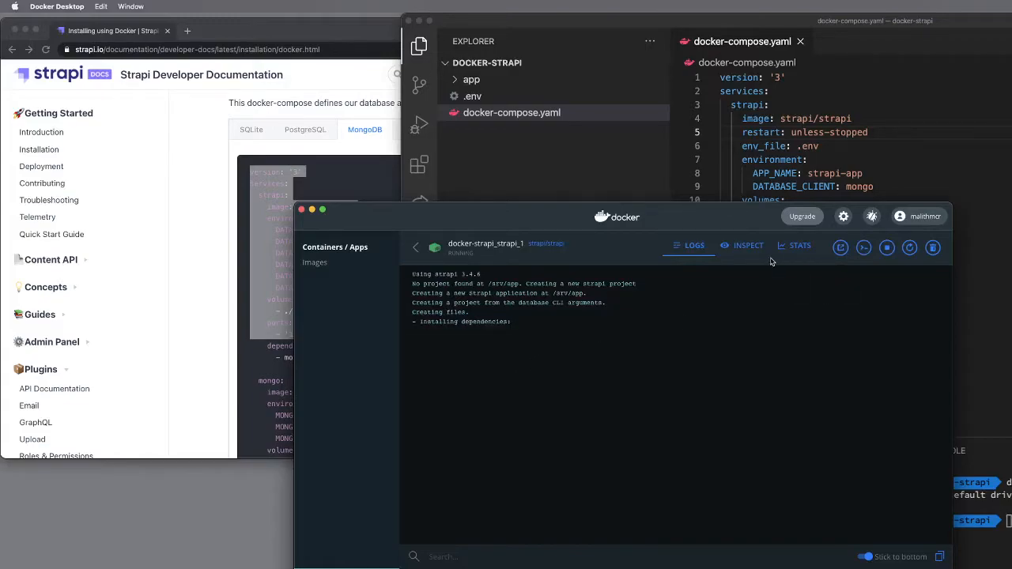
drag(616, 217, 488, 218)
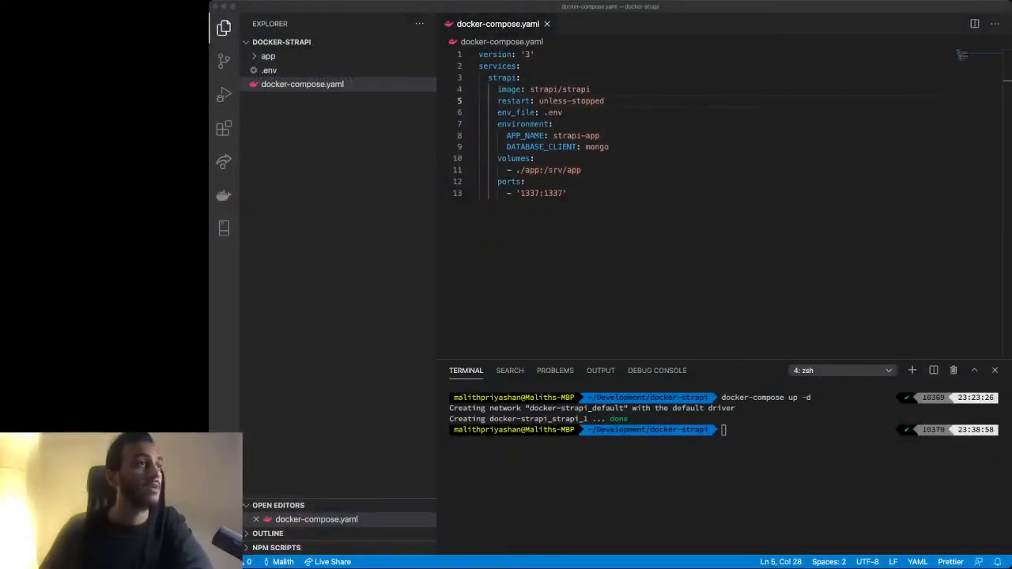
click(268, 56)
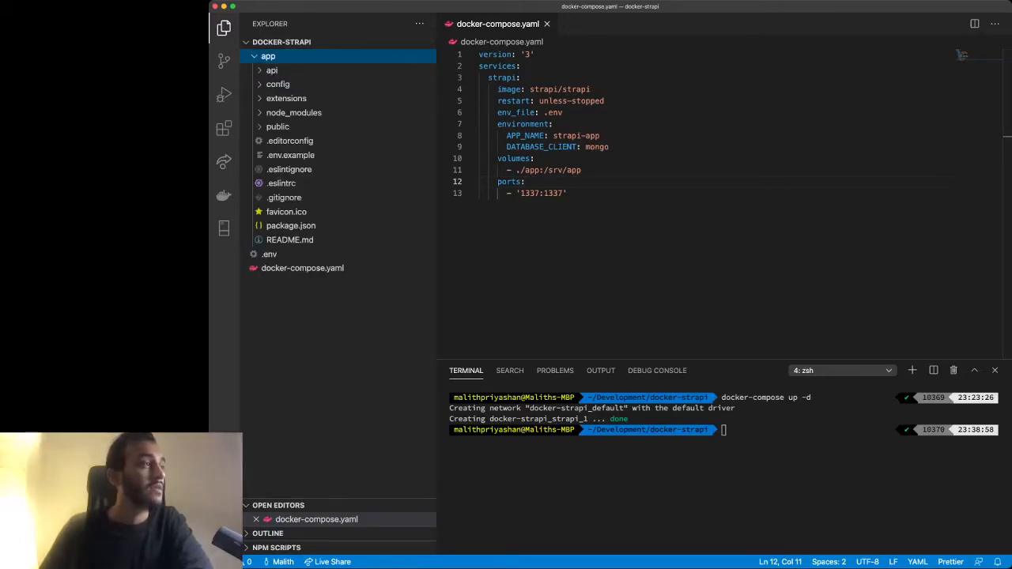
click(268, 56)
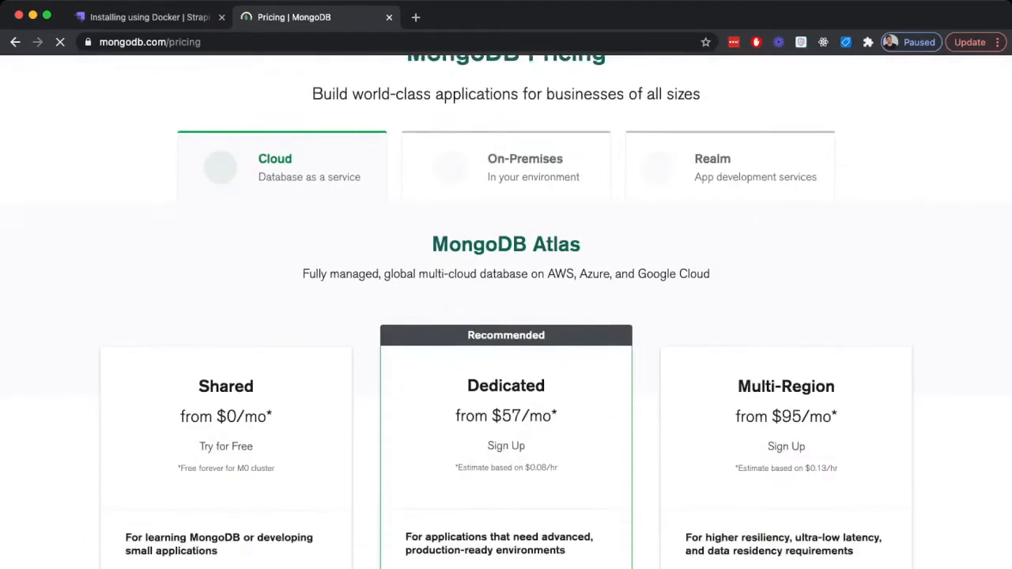
Accept the Privacy Policy and Terms of Service and submit the MongoDB Atlas signup
scroll(down, 3)
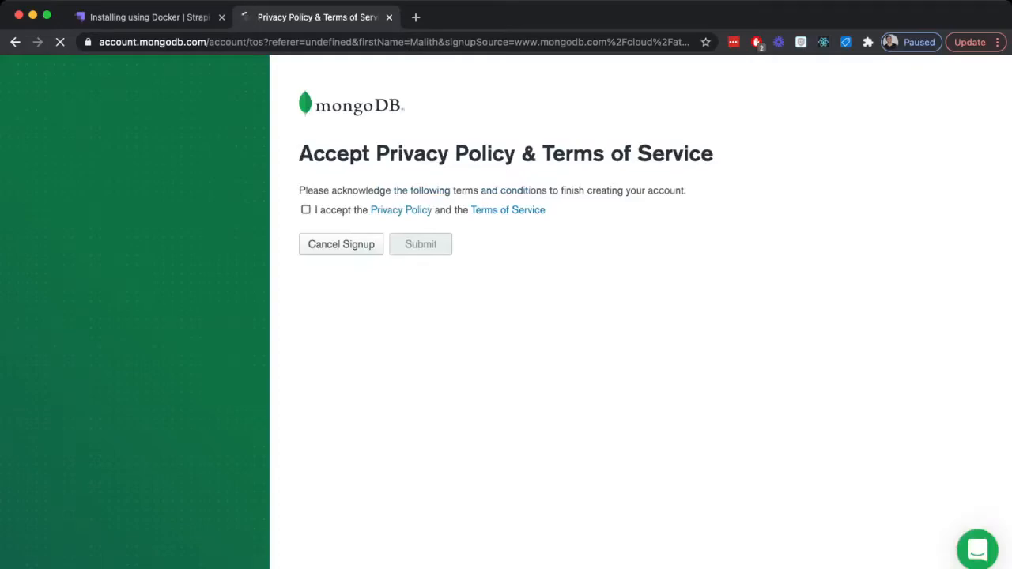
click(306, 210)
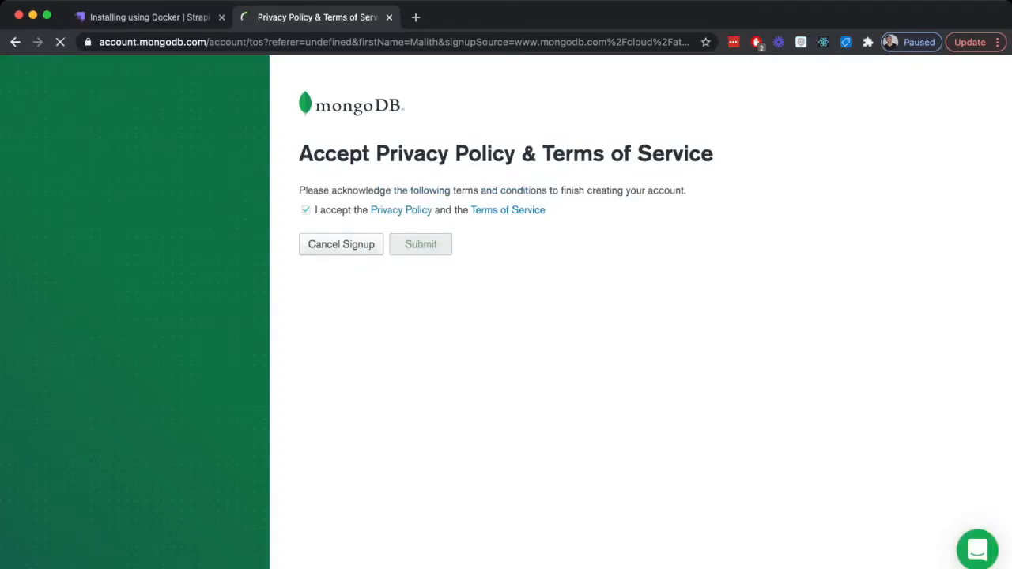
click(420, 243)
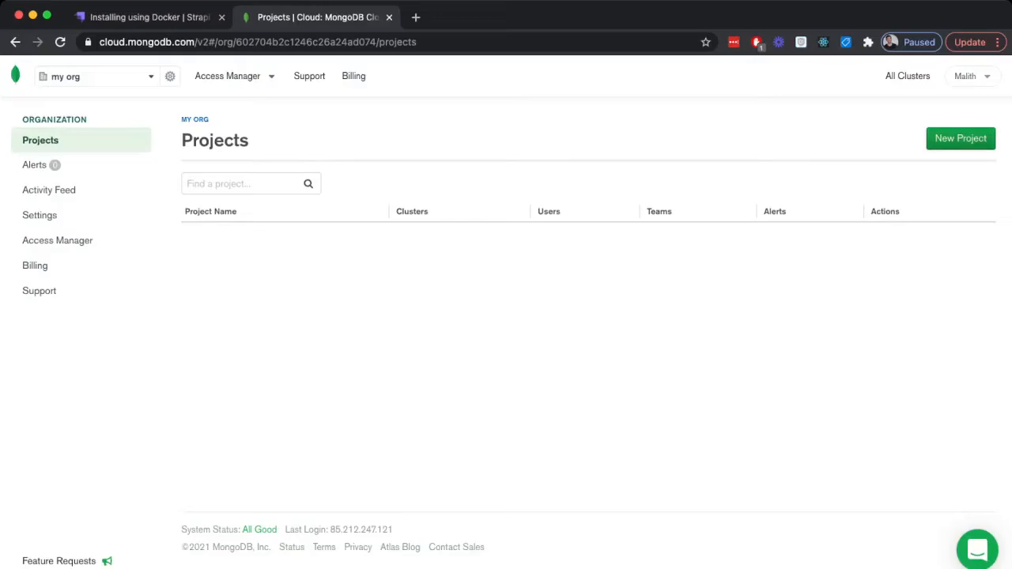
Create a new MongoDB Atlas project named 'strapi' with default settings
click(961, 138)
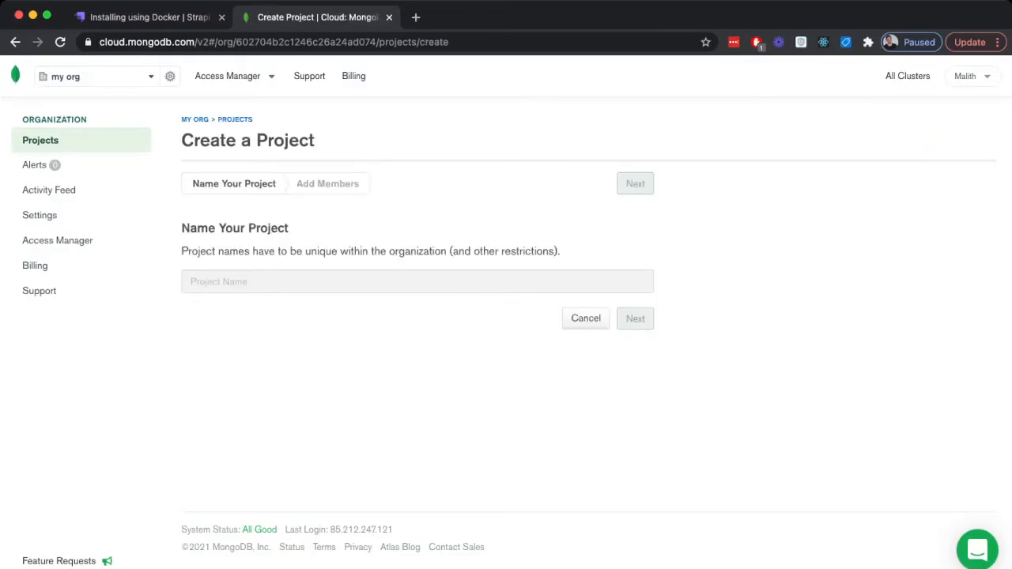
text(strapi)
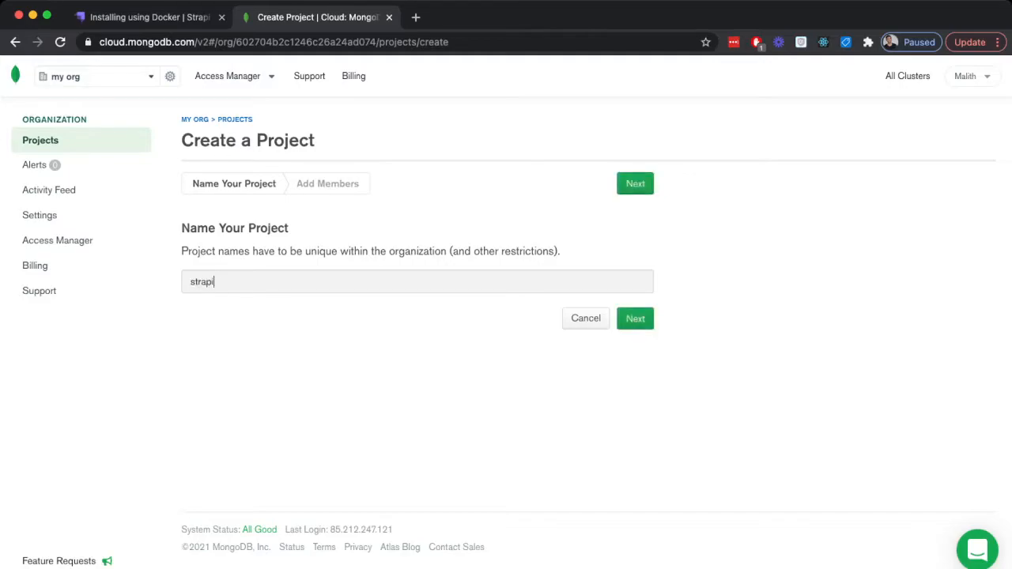
click(635, 183)
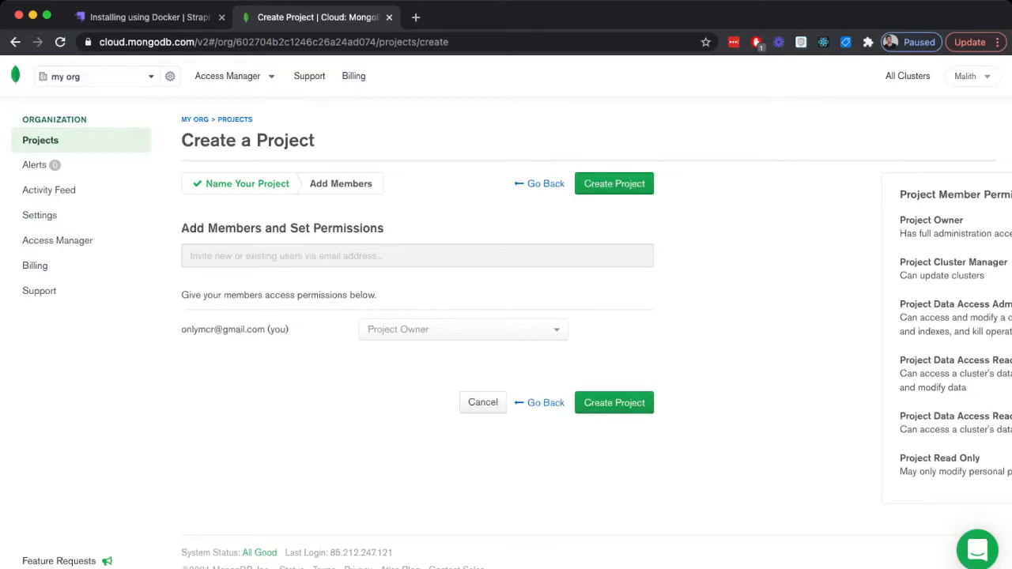
click(613, 403)
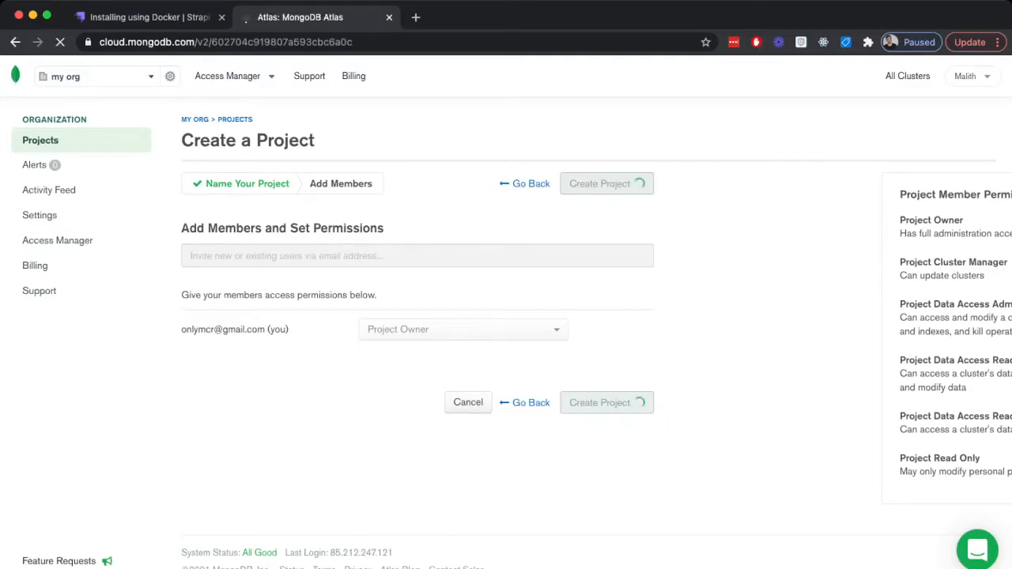
click(606, 183)
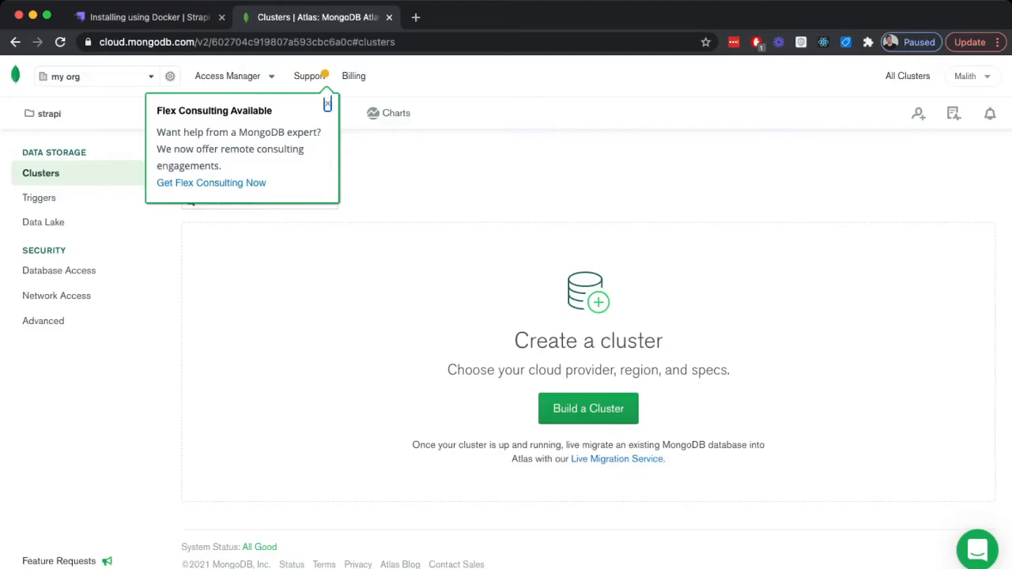
Dismiss the consulting popup and create a free M0 Sandbox shared cluster on AWS N. Virginia
click(326, 104)
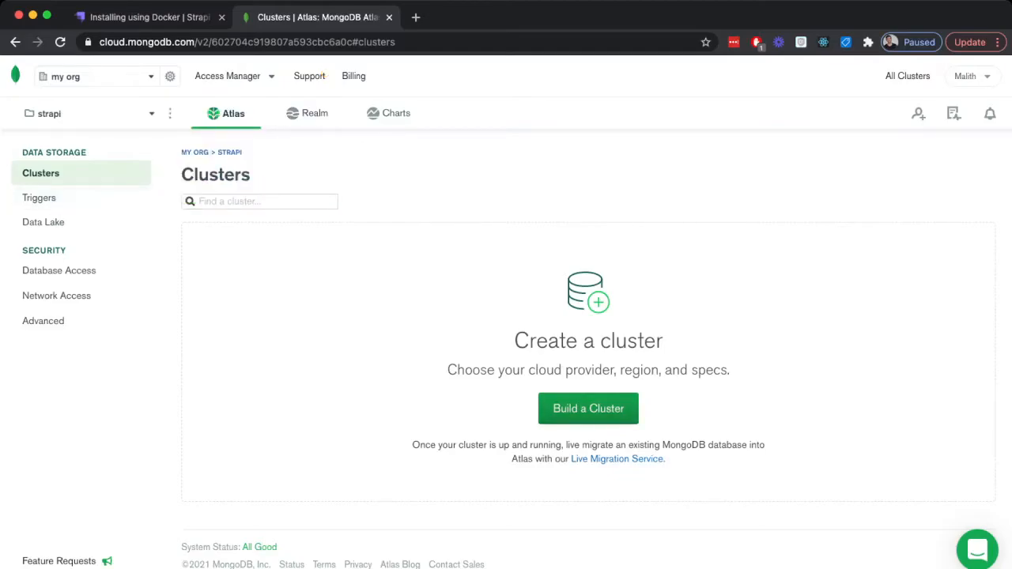
click(588, 408)
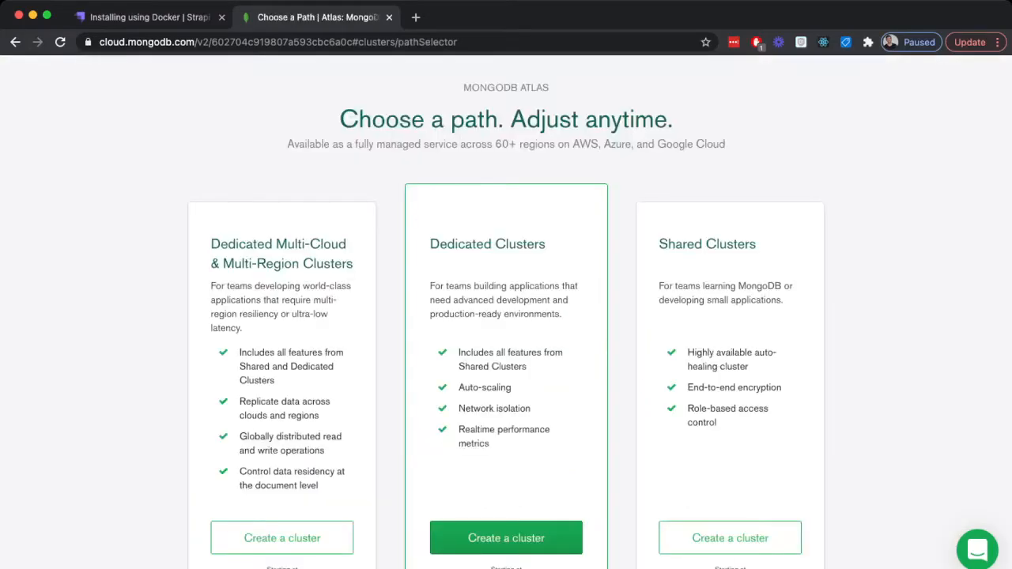
scroll(down, 3)
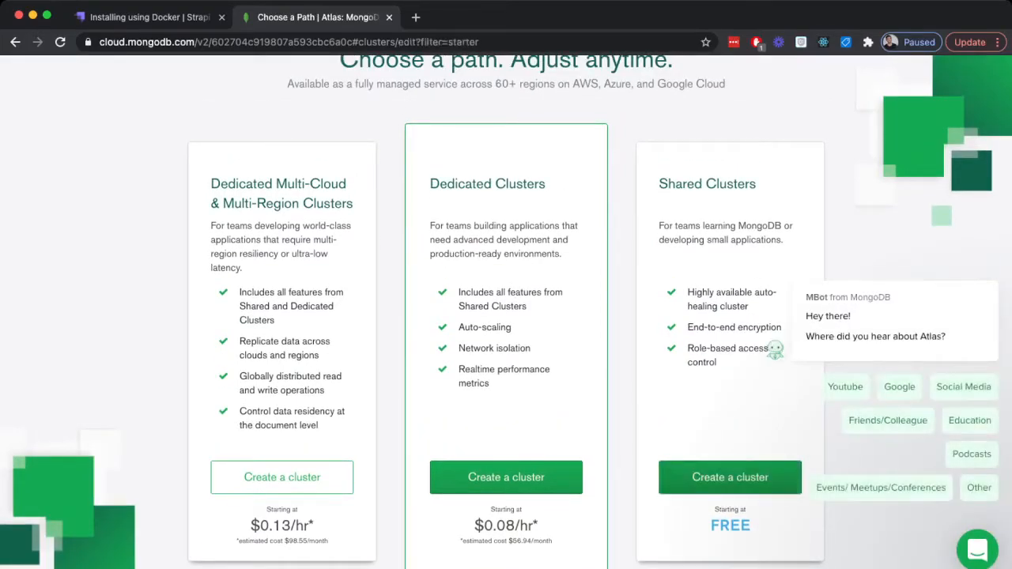
click(729, 477)
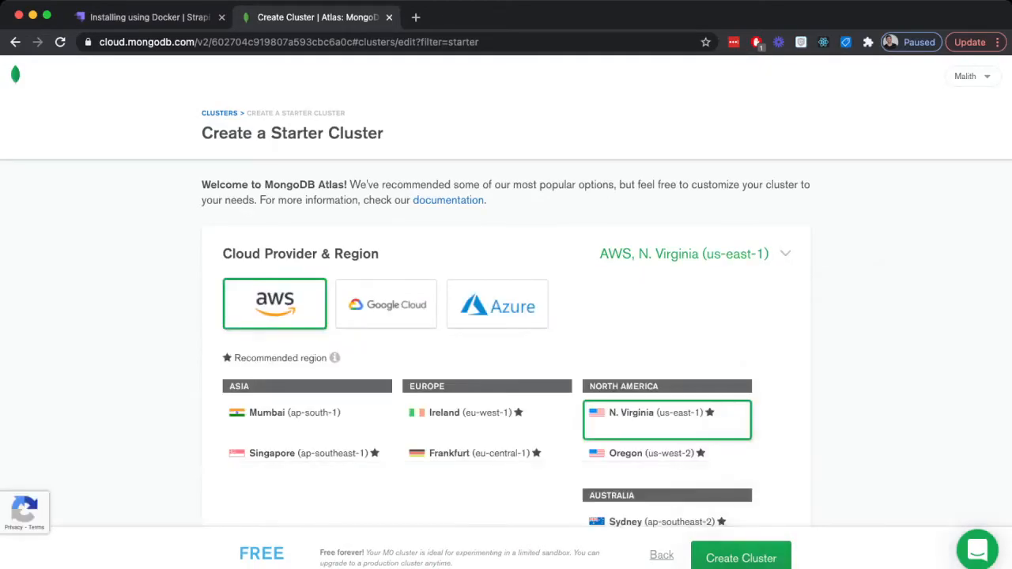
scroll(down, 3)
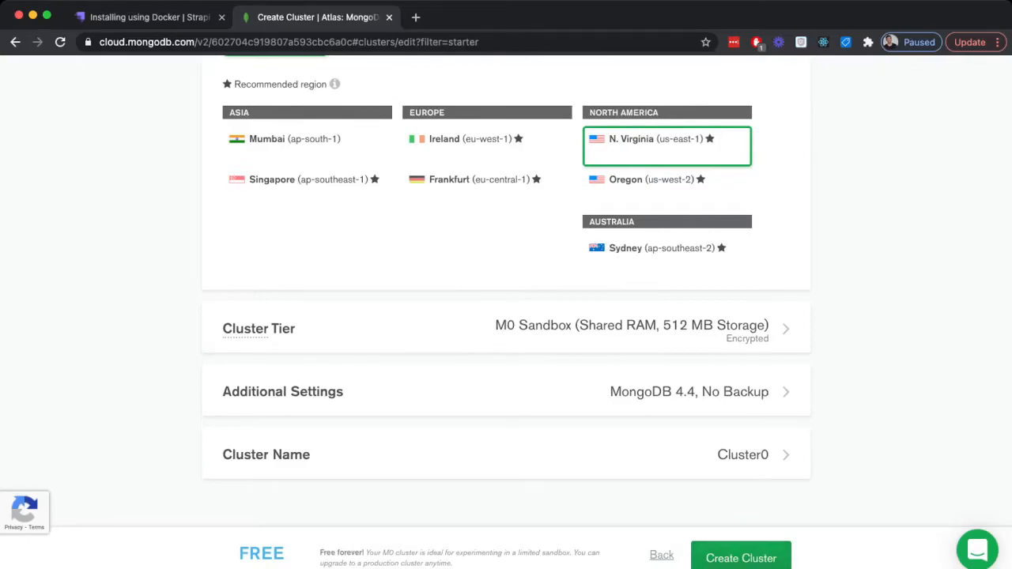
click(741, 557)
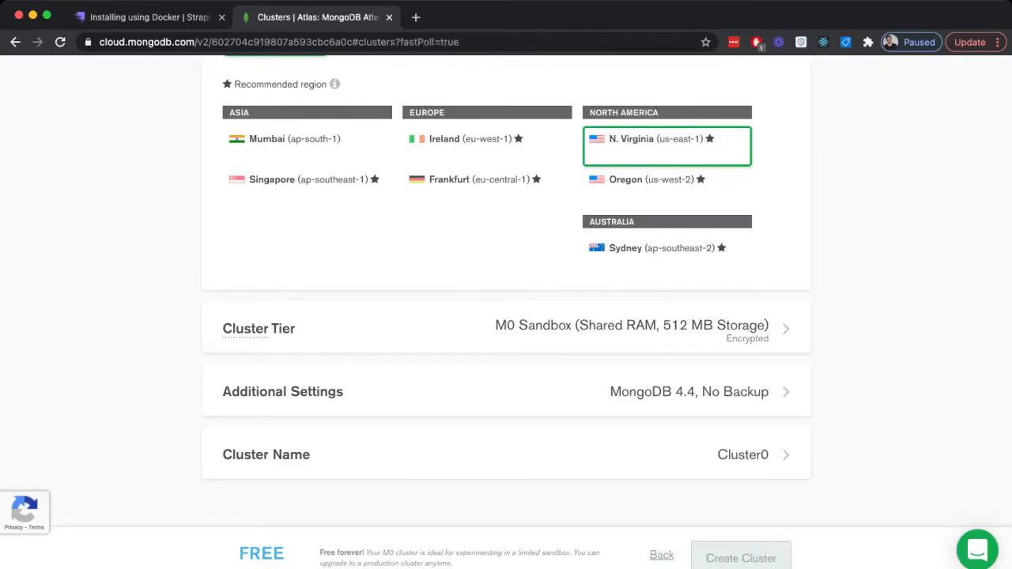
click(740, 557)
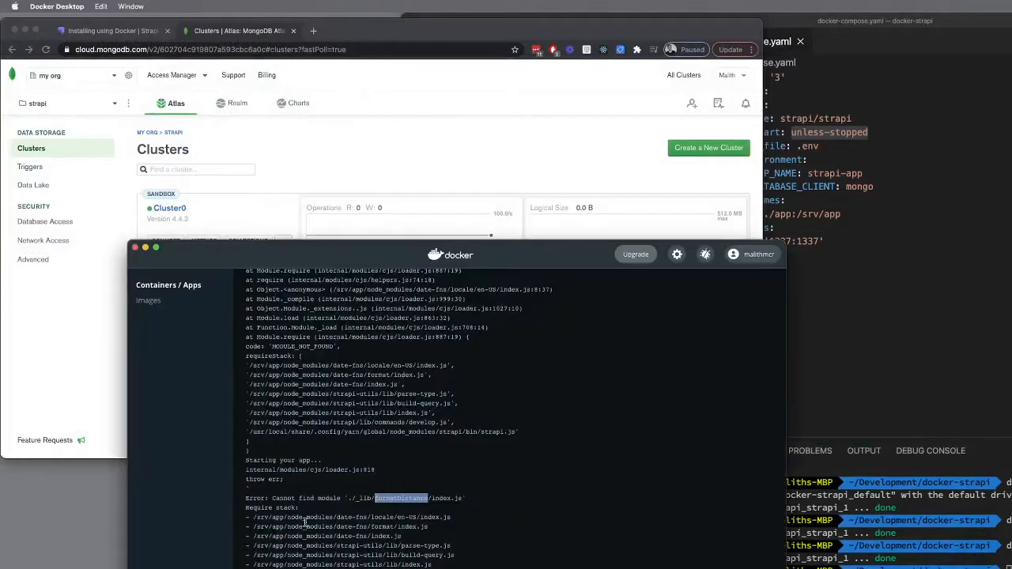
Scroll the Strapi container logs to the 'Cannot find module formatDistance' crash
scroll(down, 3)
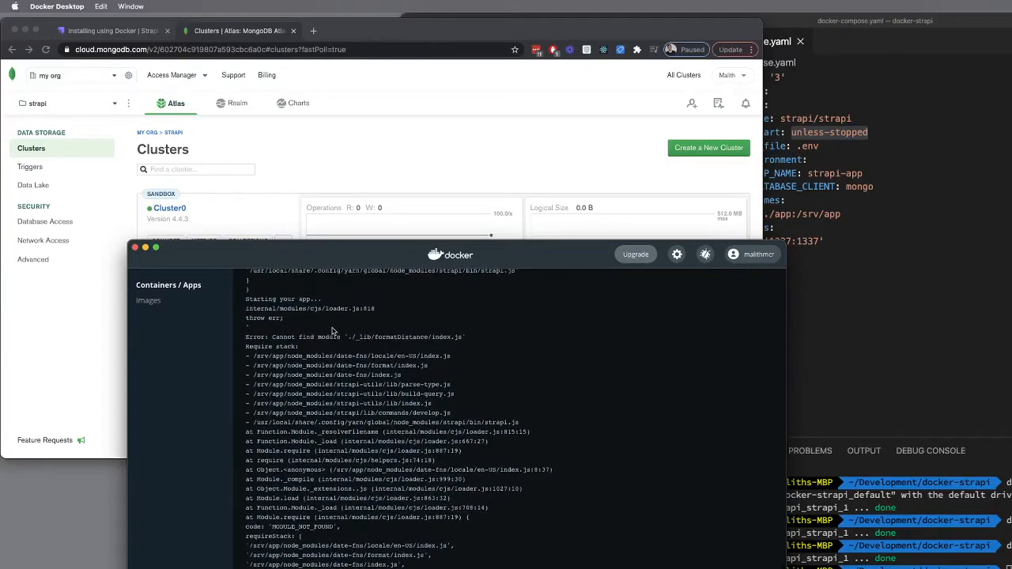
scroll(down, 3)
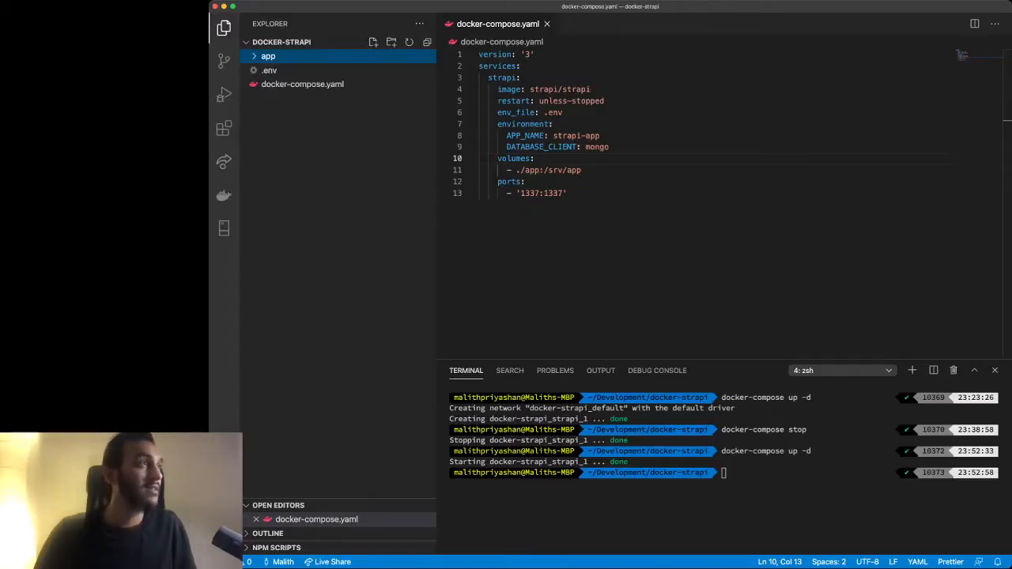
Trim app/config/database.js so host reads env('DATABASE_URL'), and save it
click(268, 56)
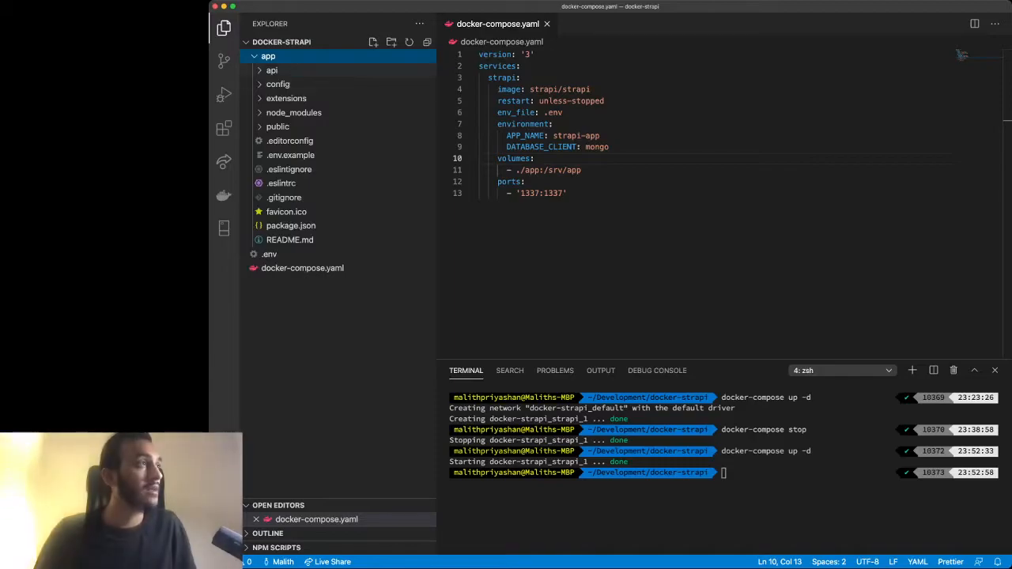
click(277, 83)
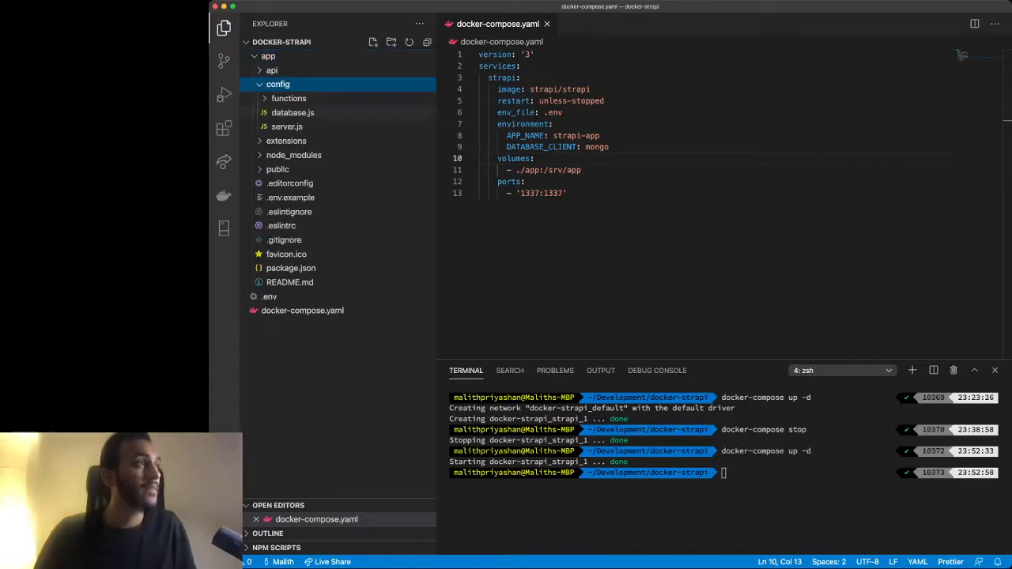
click(293, 112)
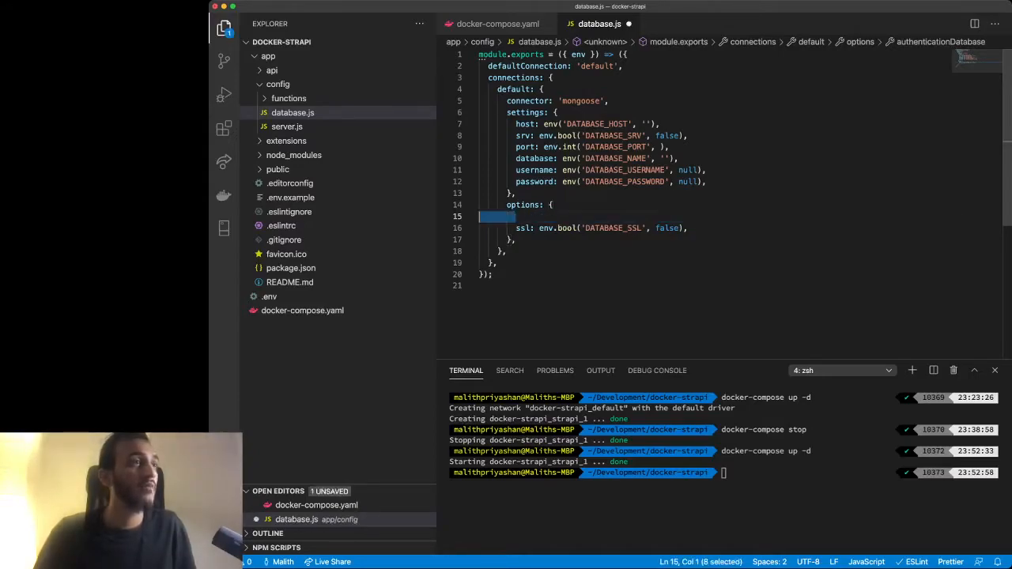
key(Backspace)
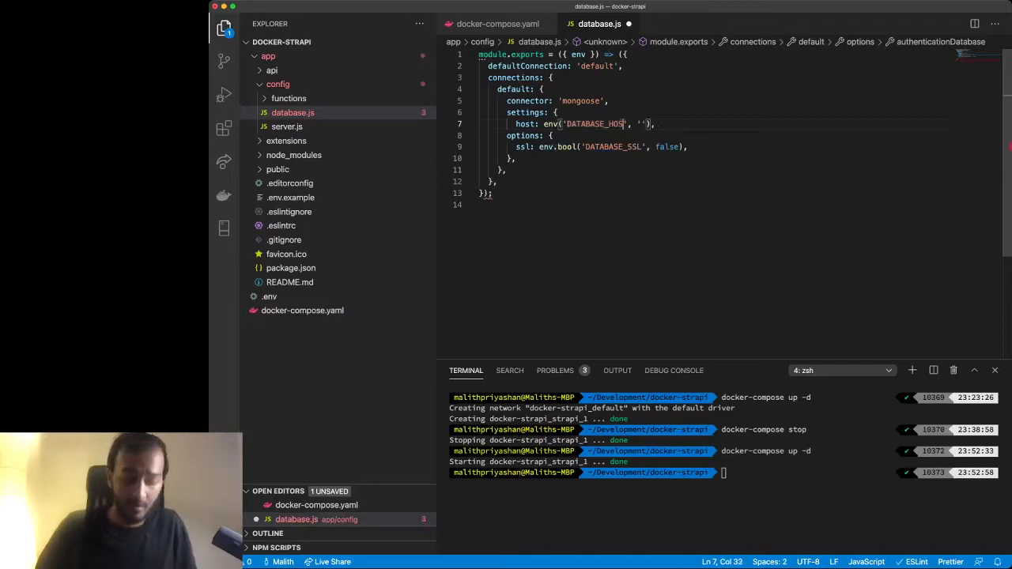
key(Backspace)
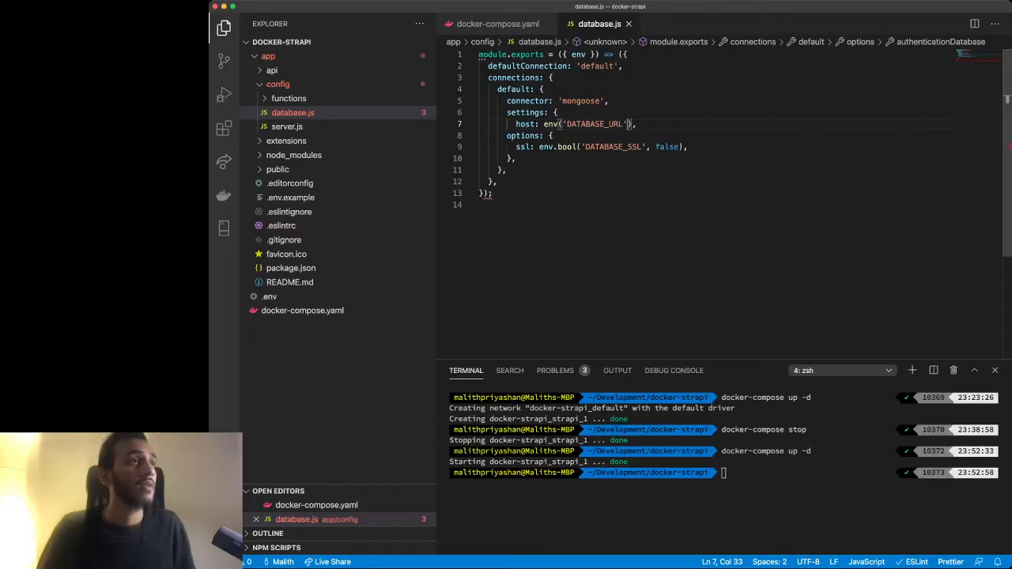
double_click(593, 124)
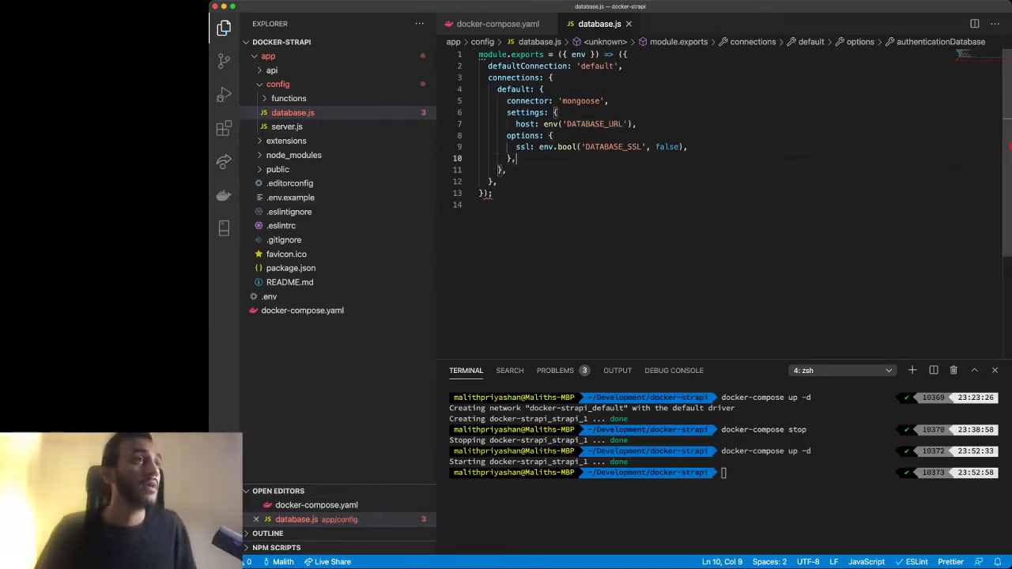
key(Enter)
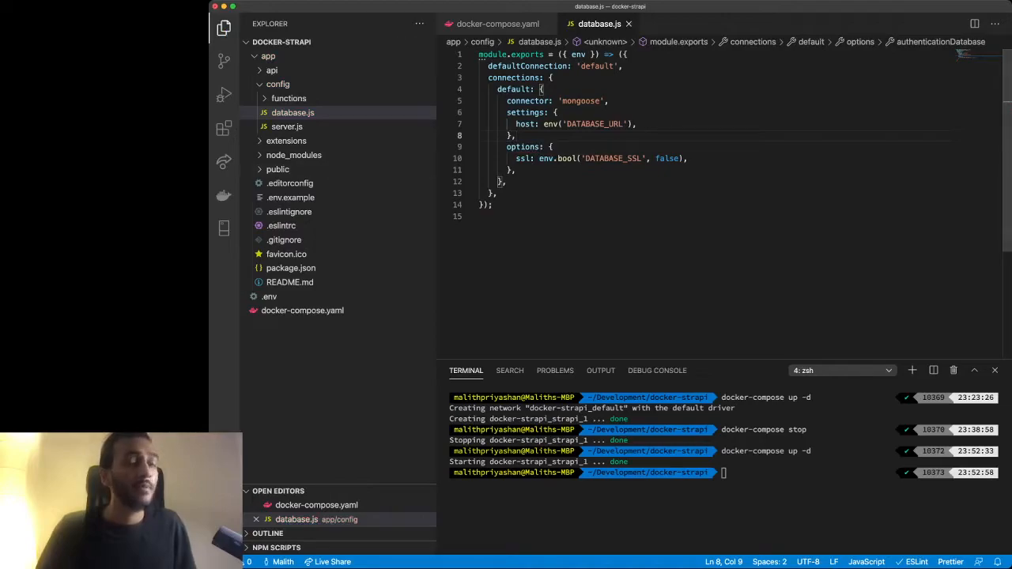
double_click(594, 124)
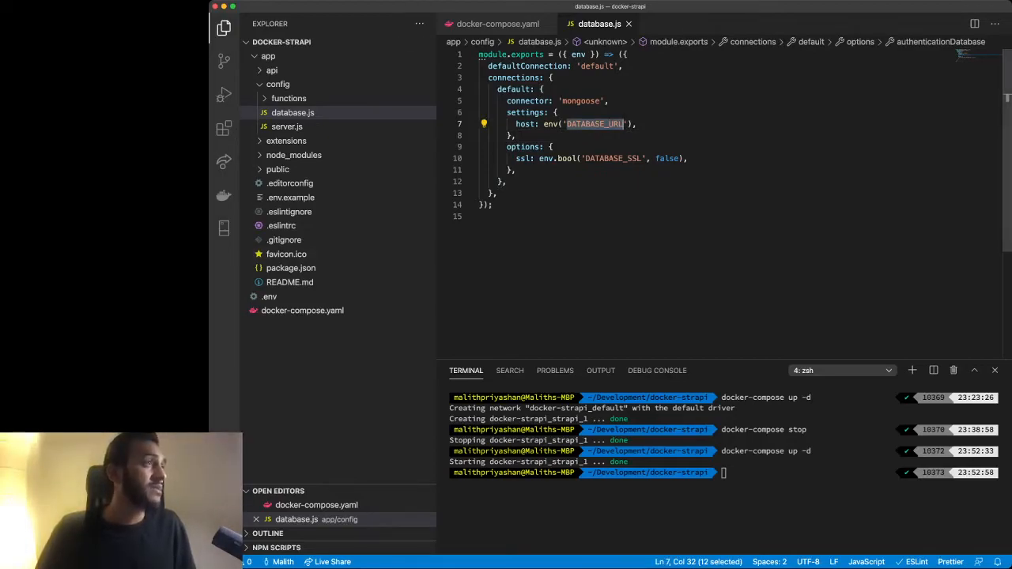
Begin a DATABASE_URL= entry in the empty .env file
click(269, 296)
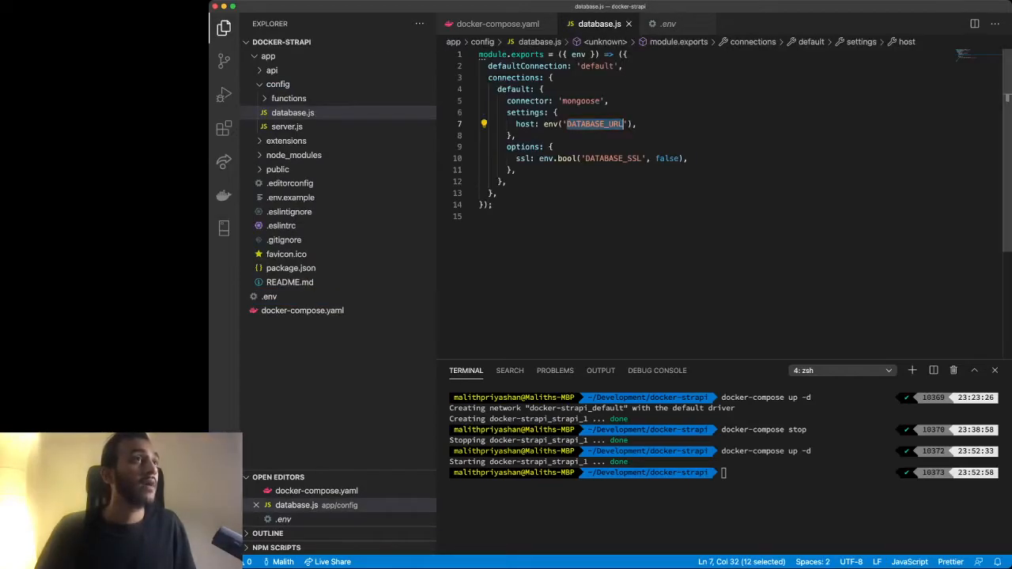
click(268, 296)
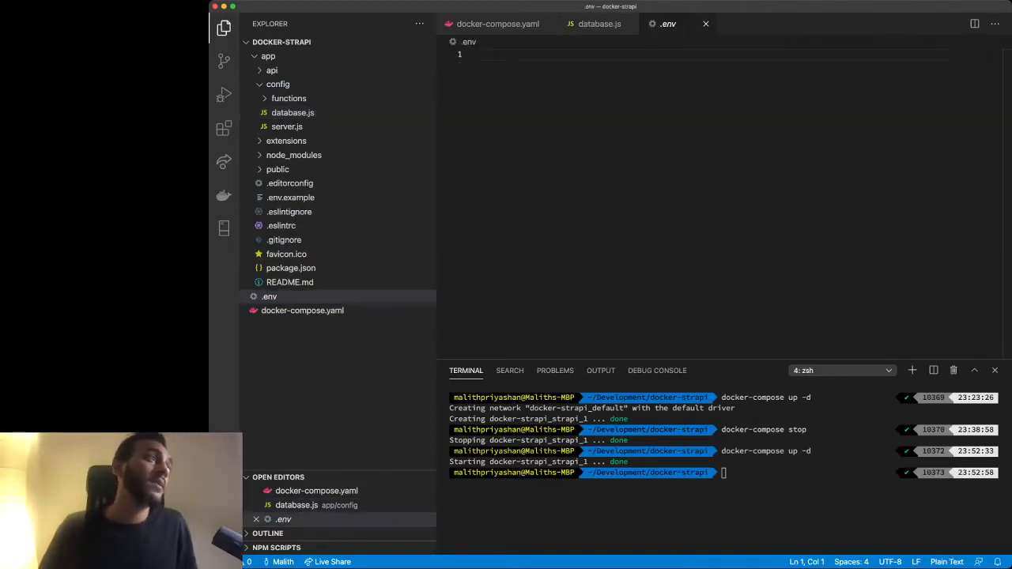
text(DATABASE_URL=)
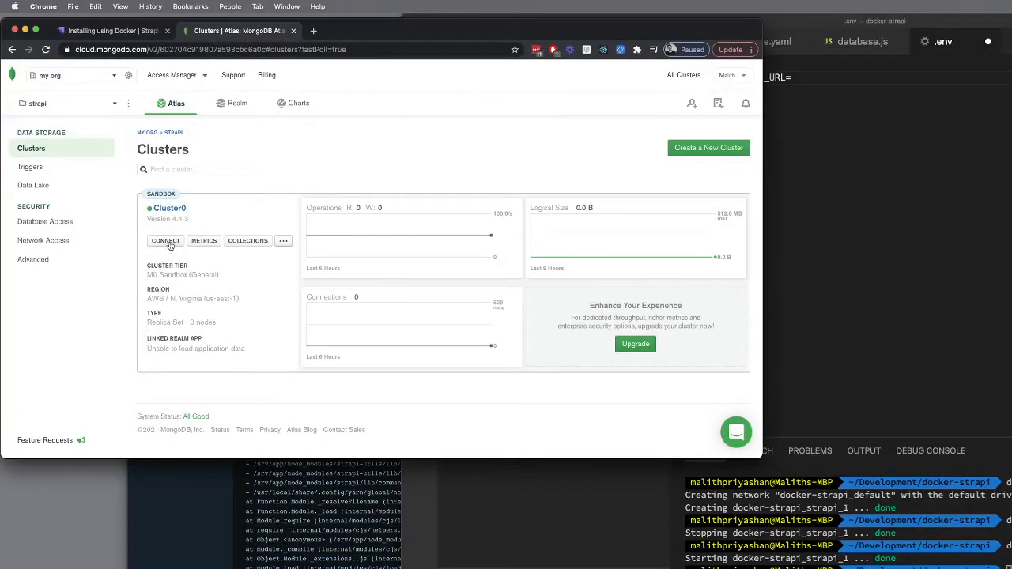
Allow access from anywhere by adding 0.0.0.0/0 to Cluster0's IP access list
click(164, 240)
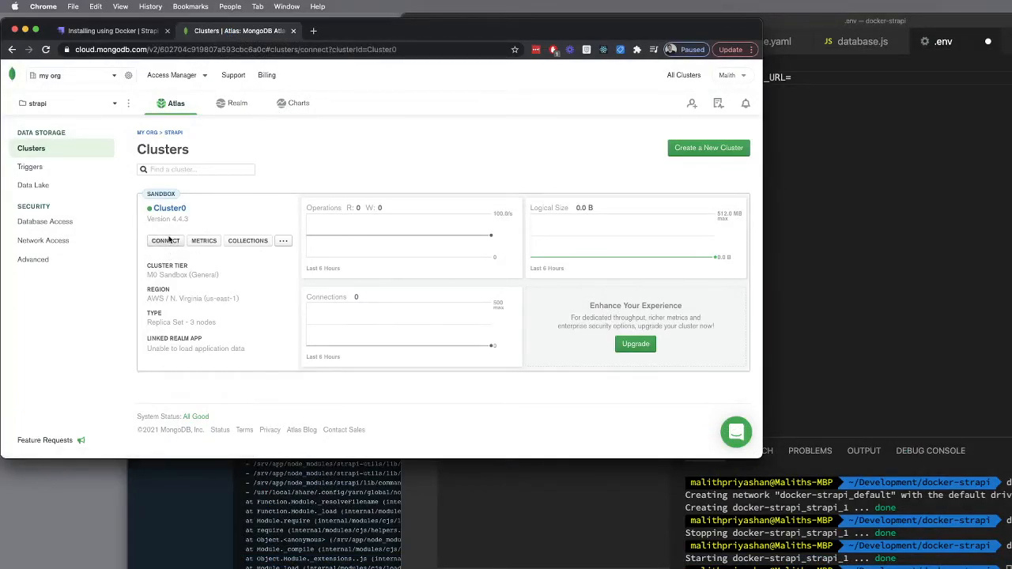
click(166, 240)
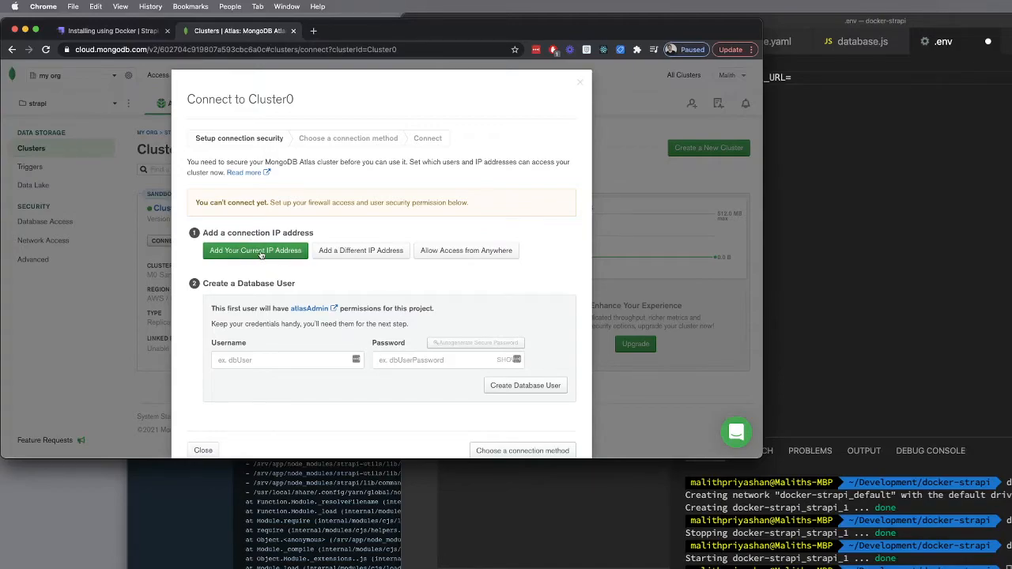
mouse_move(361, 276)
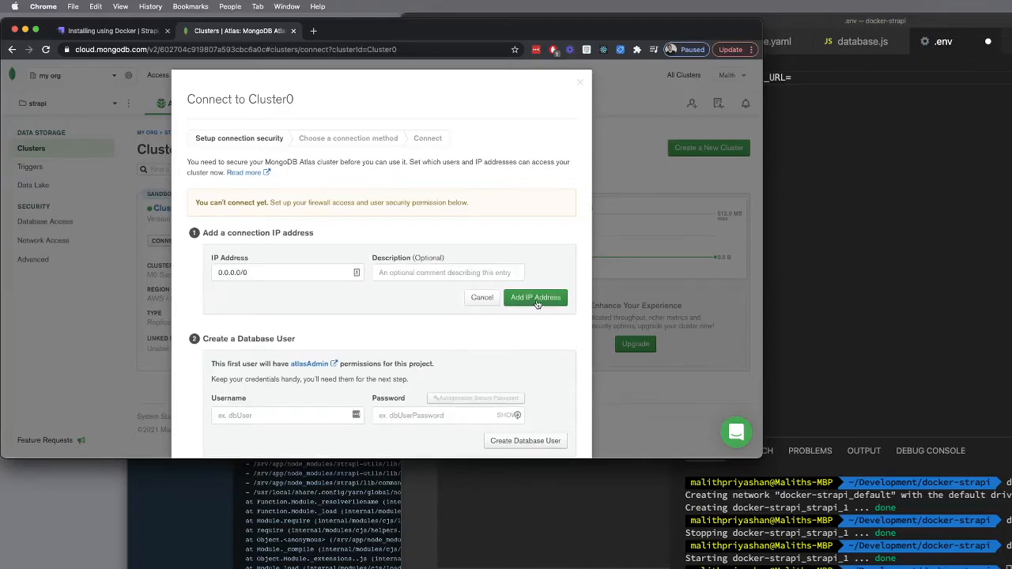
click(535, 297)
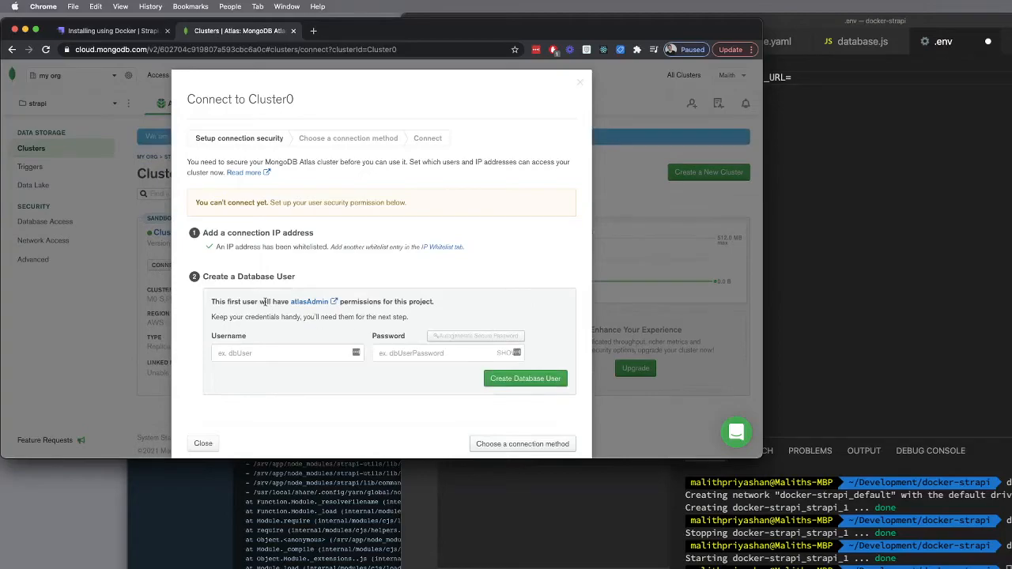
click(287, 353)
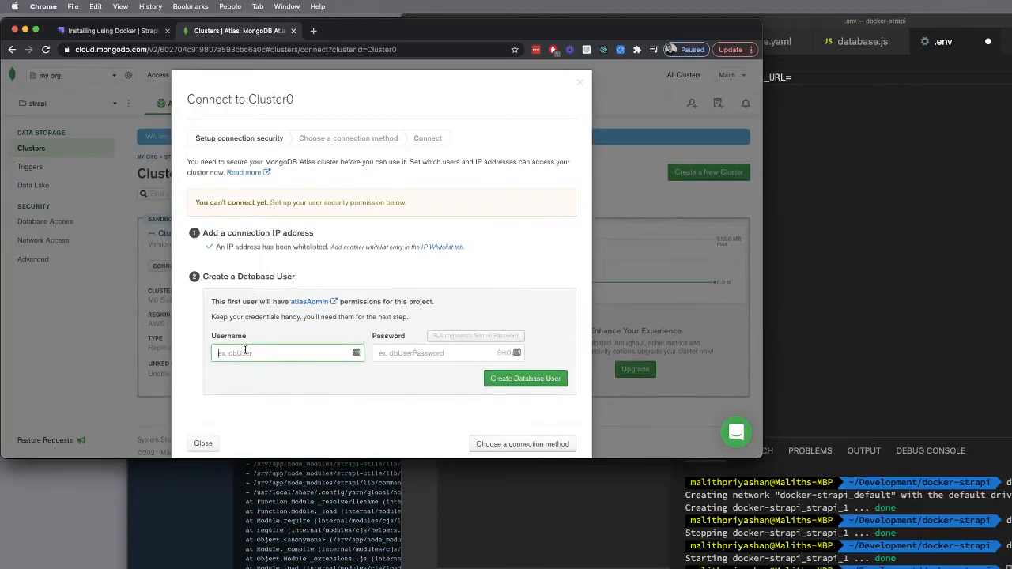
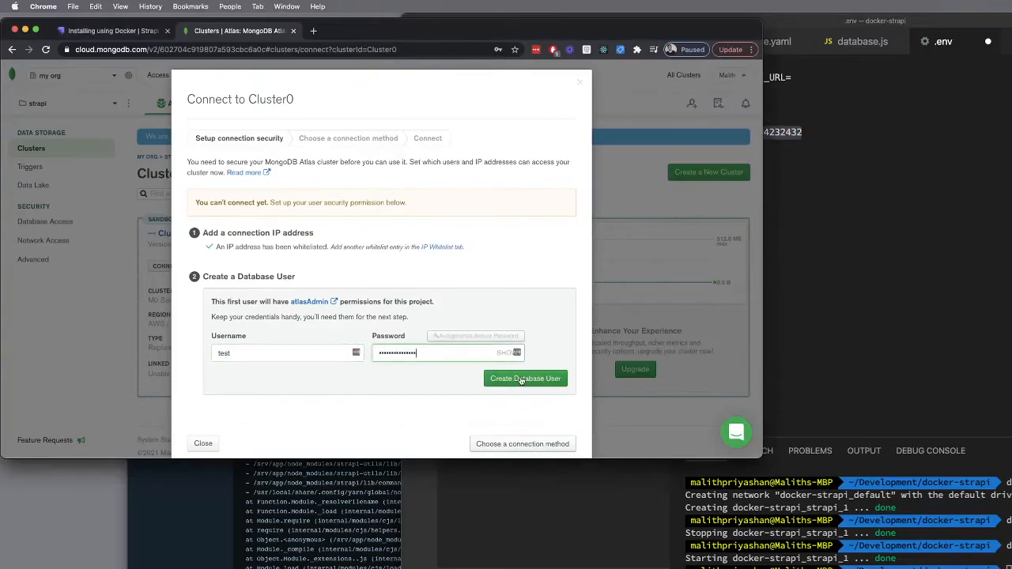
click(525, 377)
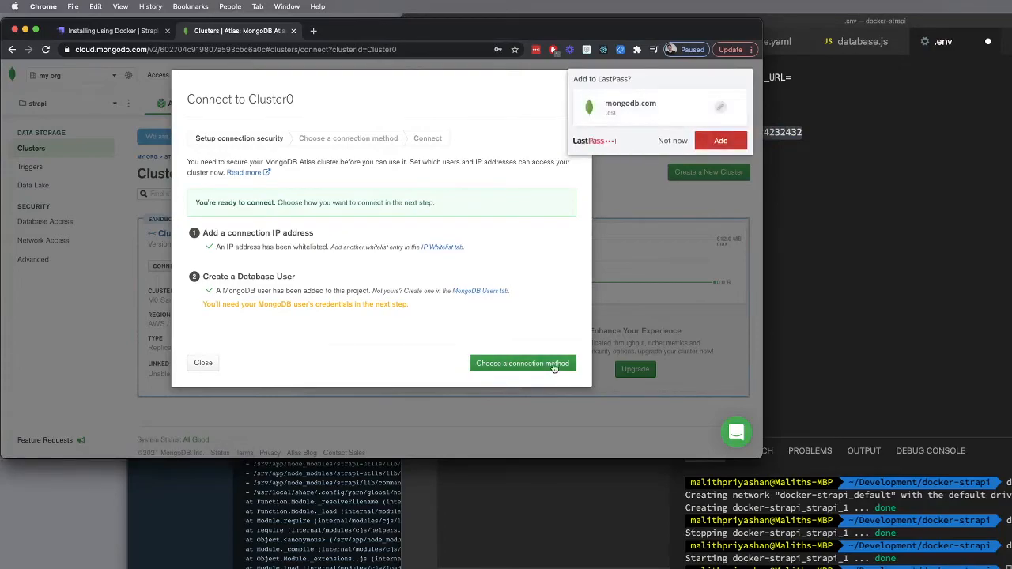
click(522, 362)
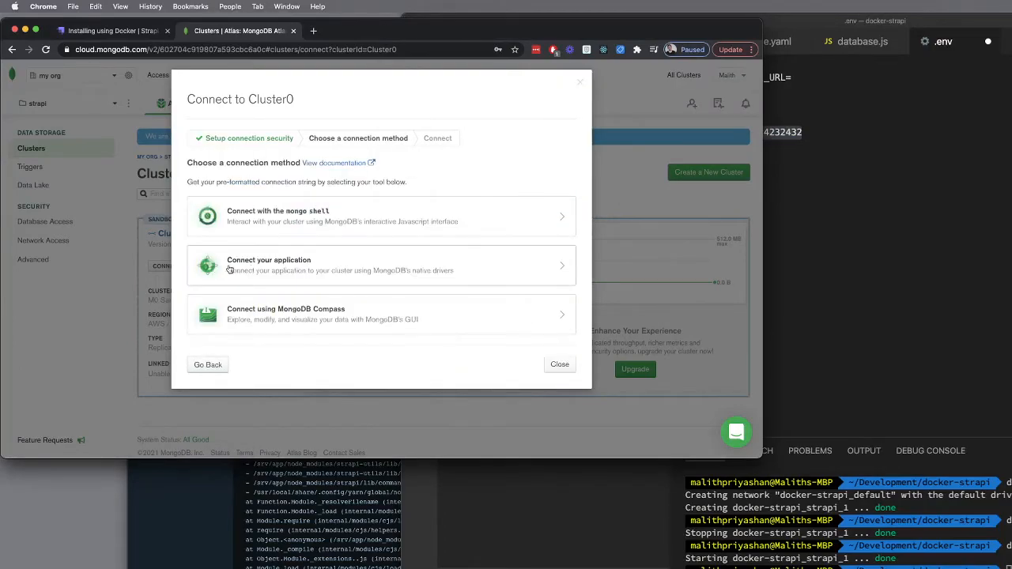
mouse_move(292, 264)
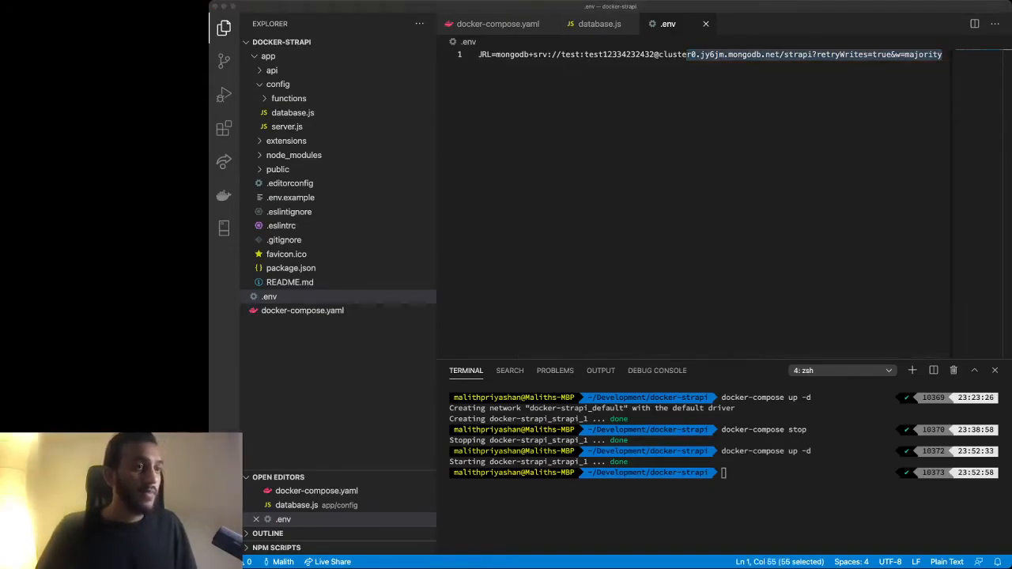
Stop the containers, delete app/node_modules, and restart Strapi with docker-compose up -d
text(docker-compose stop)
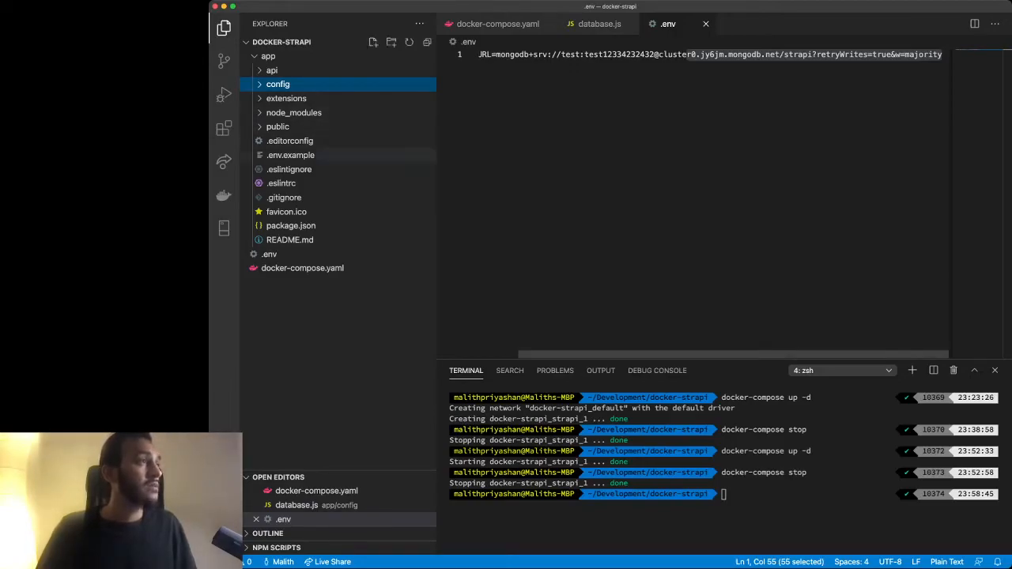
click(293, 113)
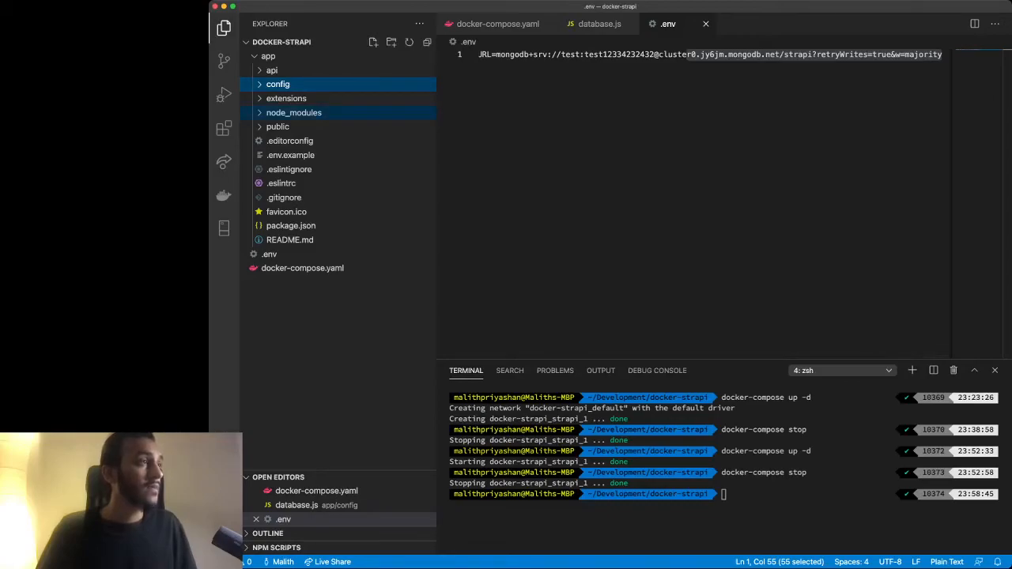
click(293, 112)
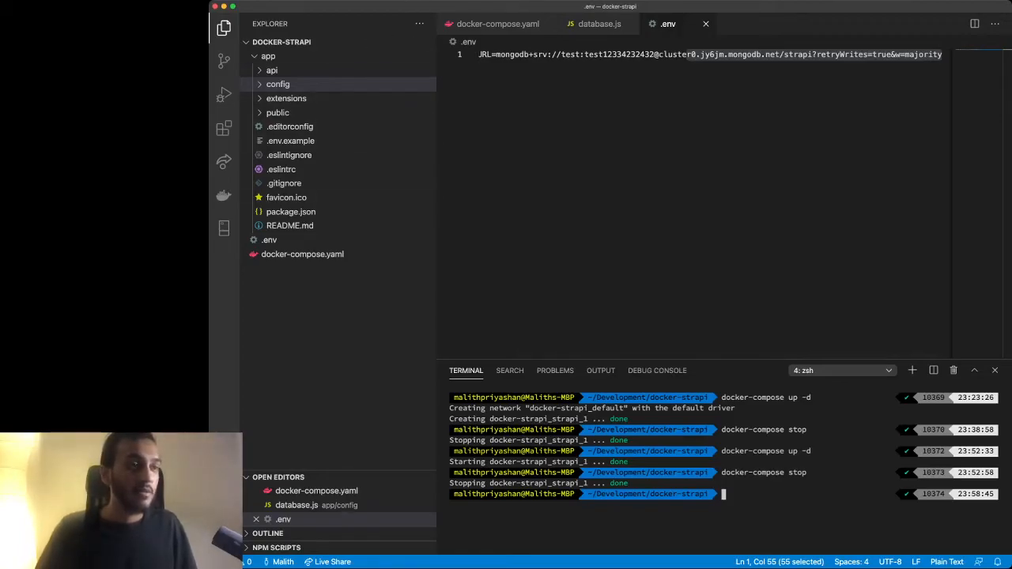
text(docker-compose up -d)
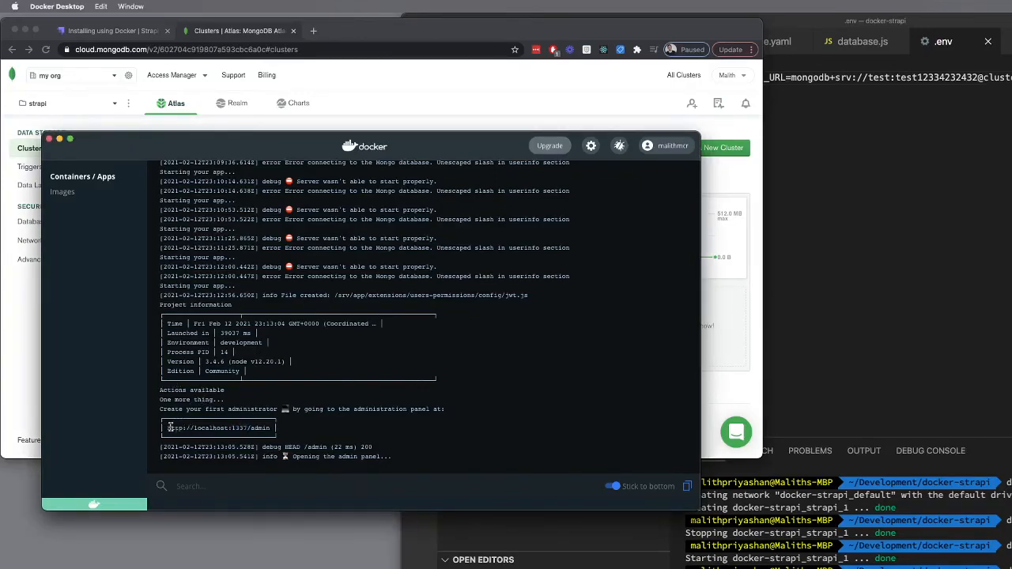
Copy the admin URL from the logs and load localhost:1337/admin in a new Chrome tab
double_click(217, 428)
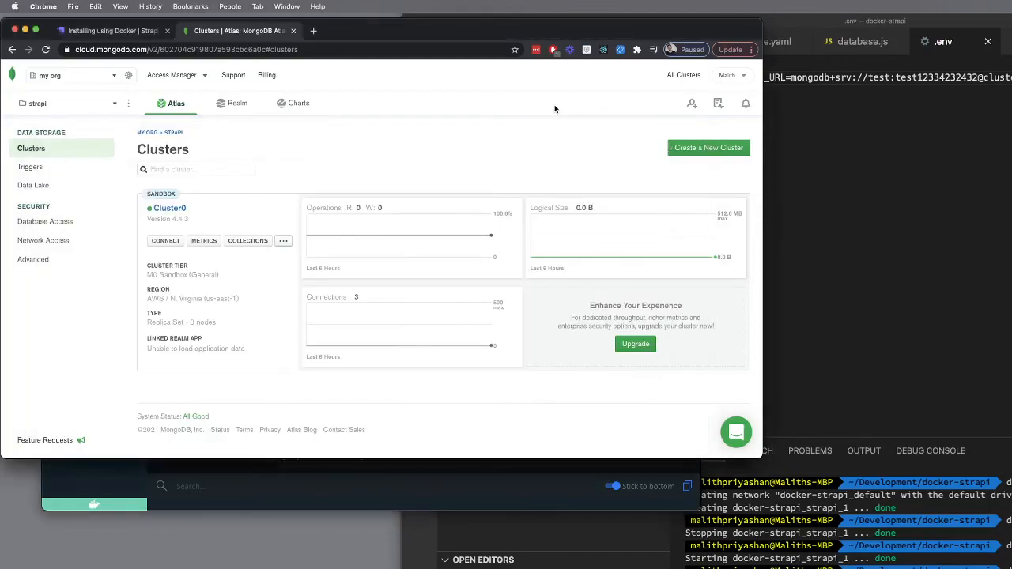
click(313, 31)
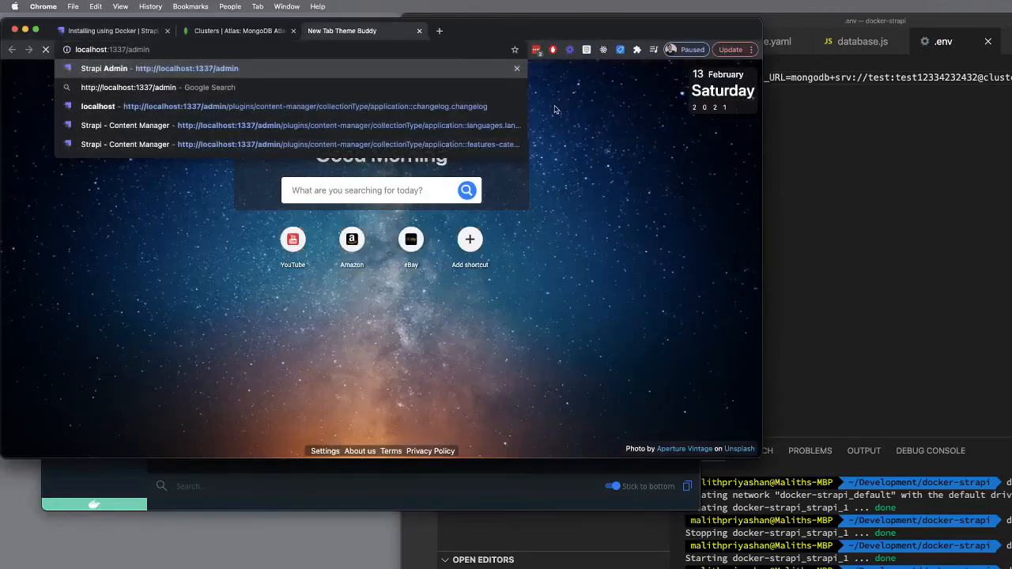
click(104, 68)
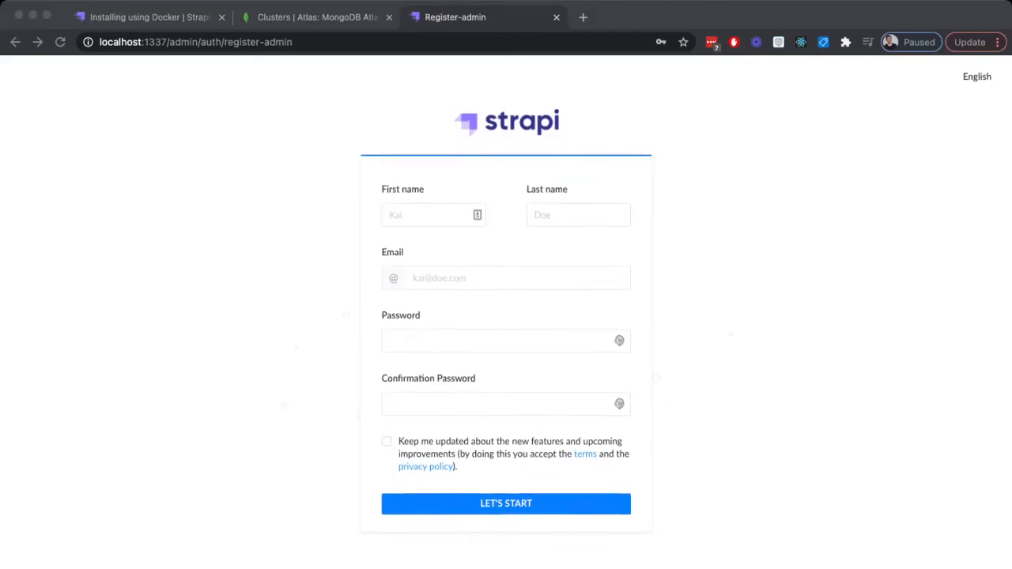
click(434, 216)
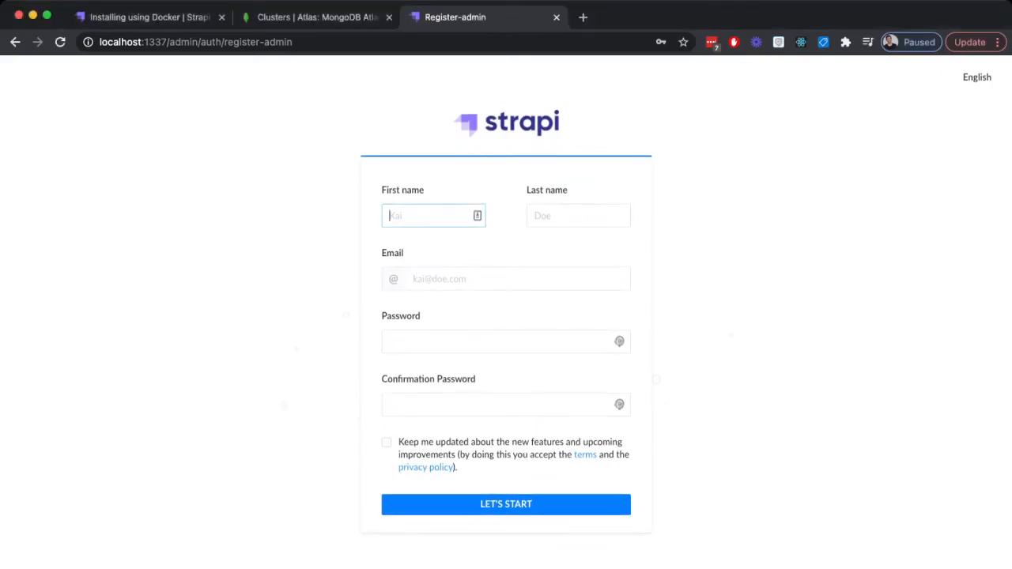
text(Malith)
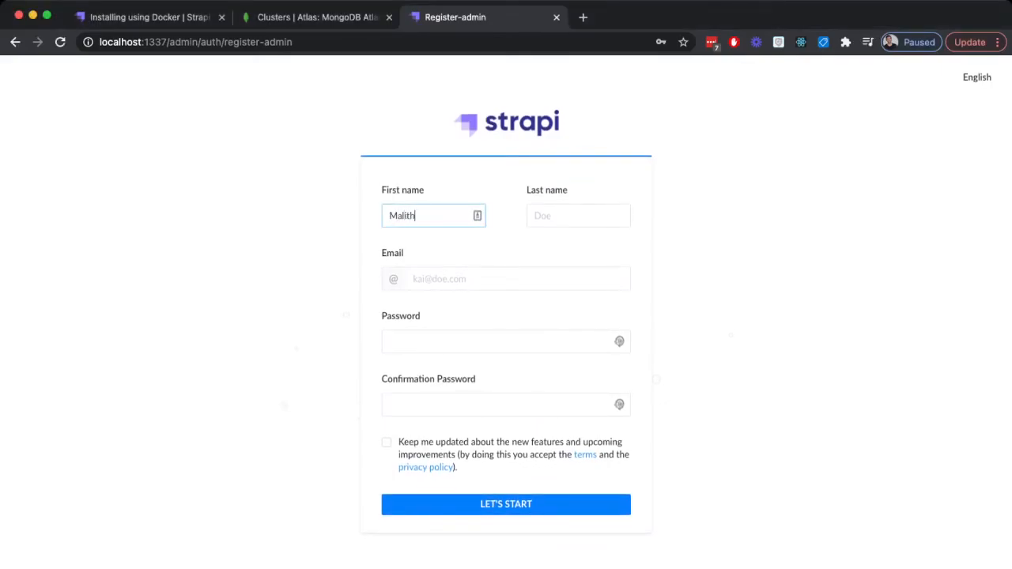
text(D)
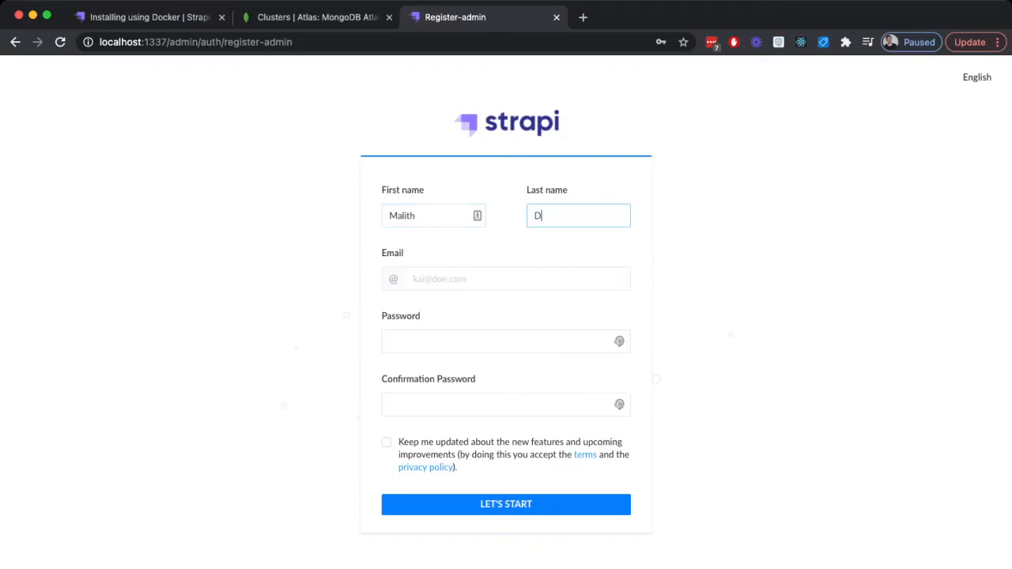
click(505, 504)
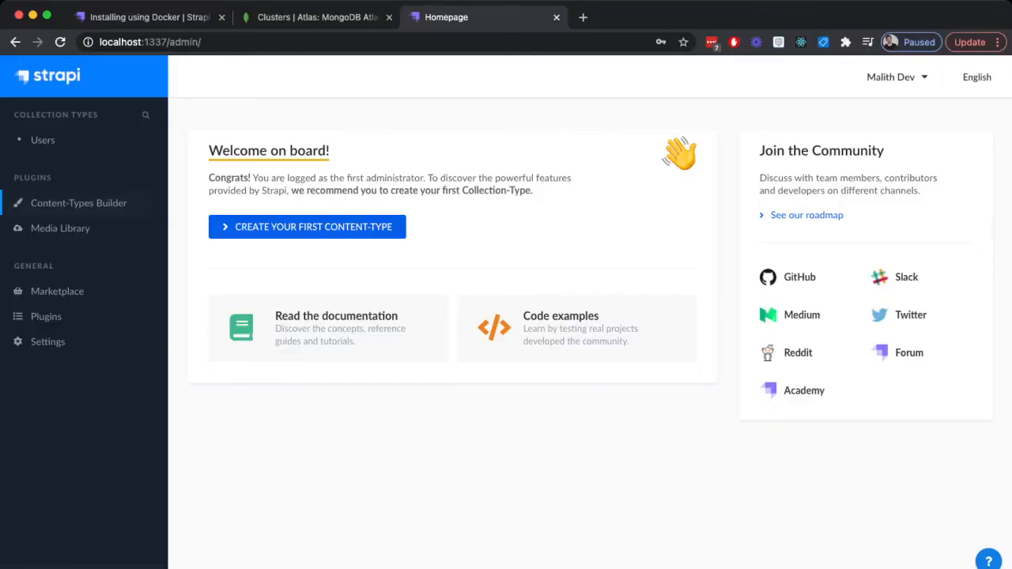
click(43, 140)
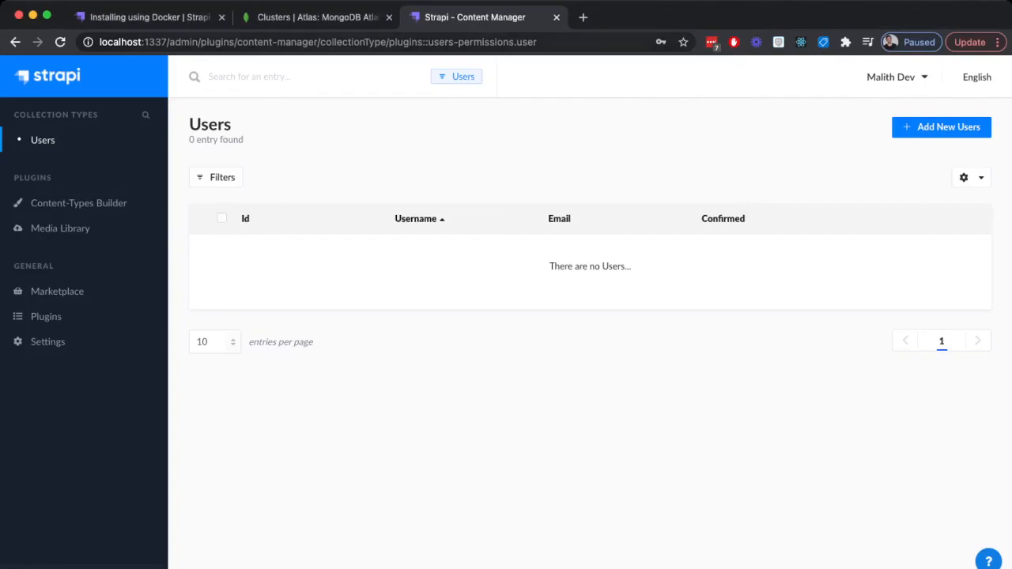
click(316, 16)
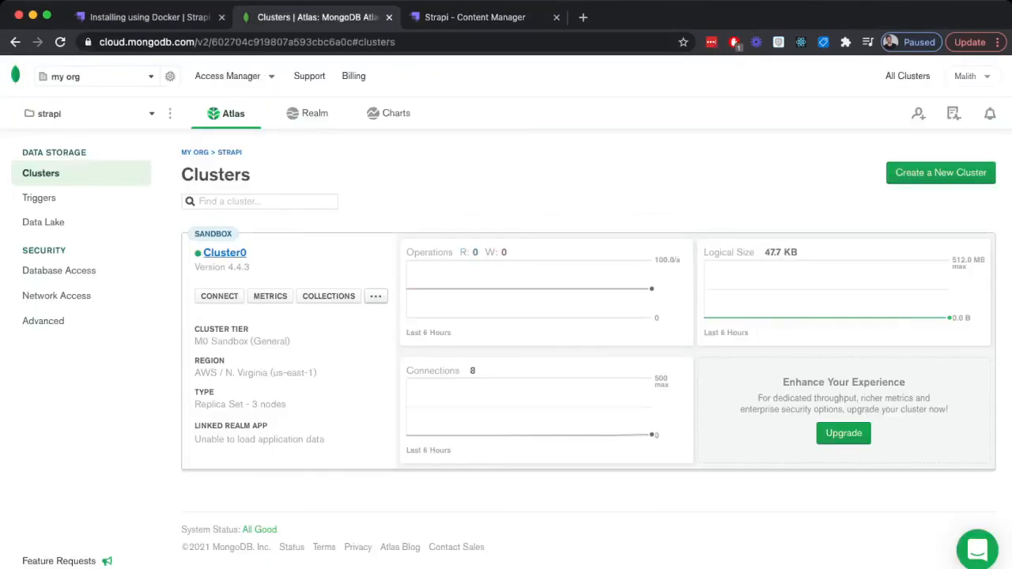
Inspect Cluster0's strapi_role and users-permissions_user collections, then return to Strapi's Users list
click(225, 252)
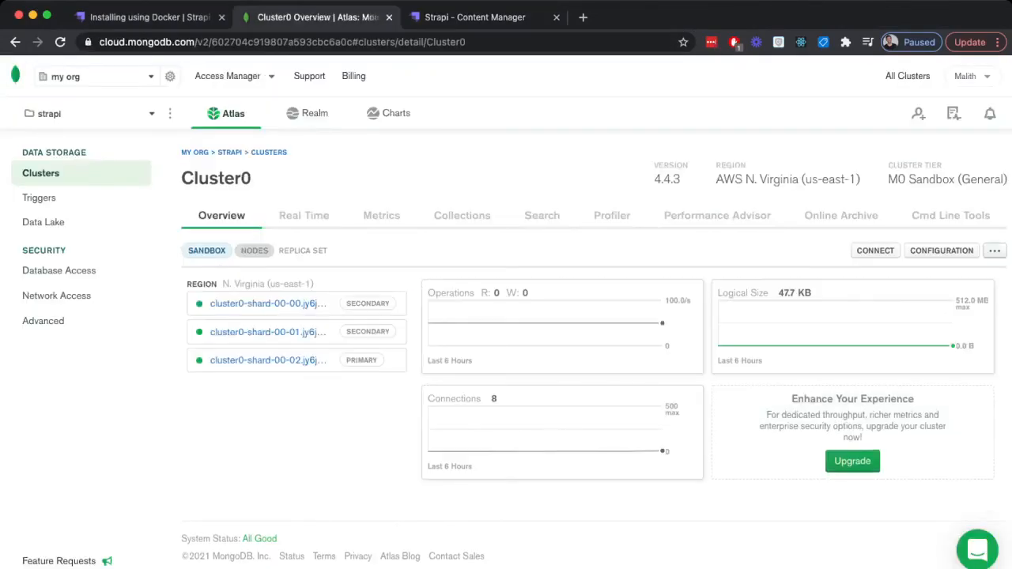
click(461, 215)
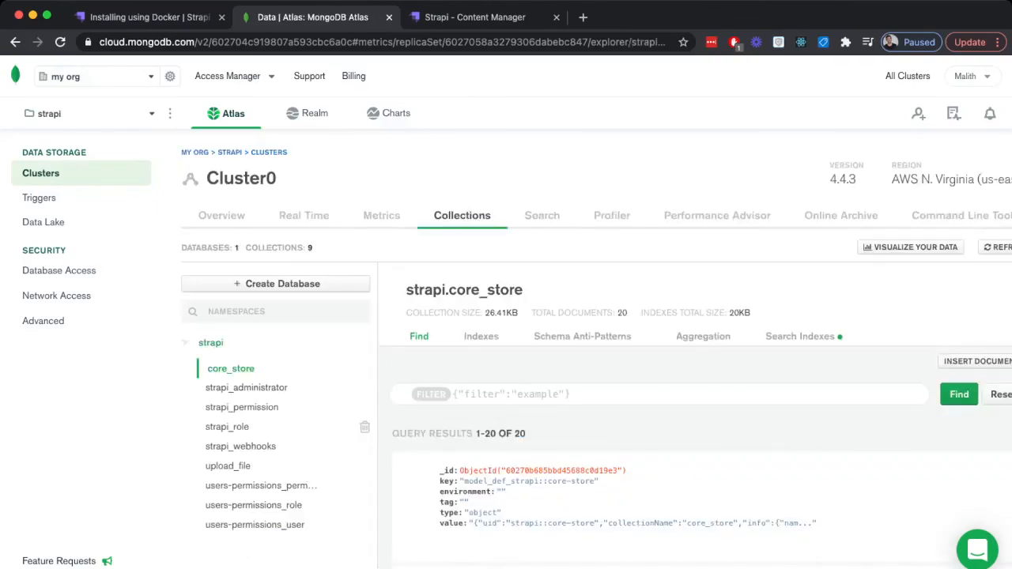
click(230, 427)
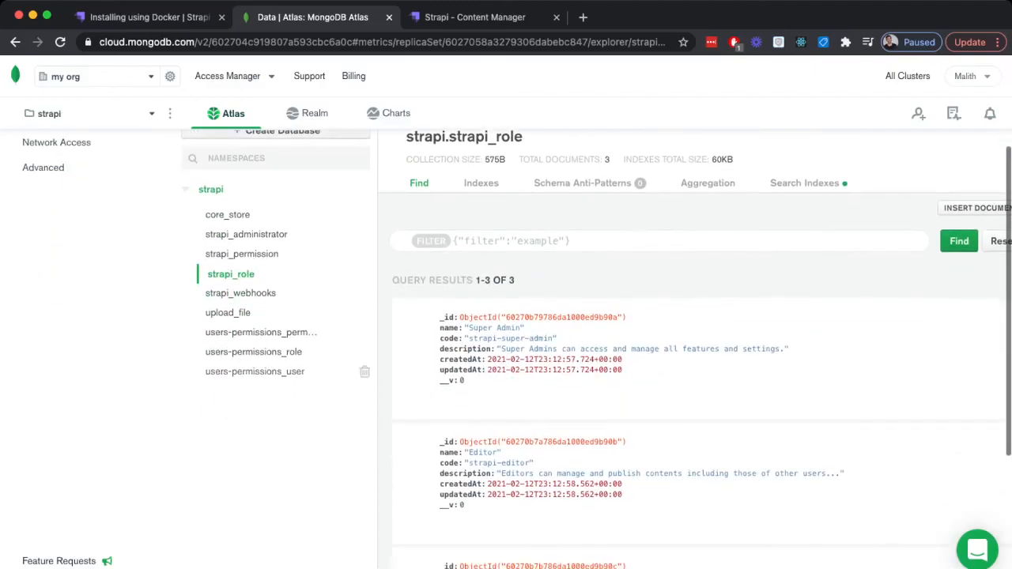
click(261, 372)
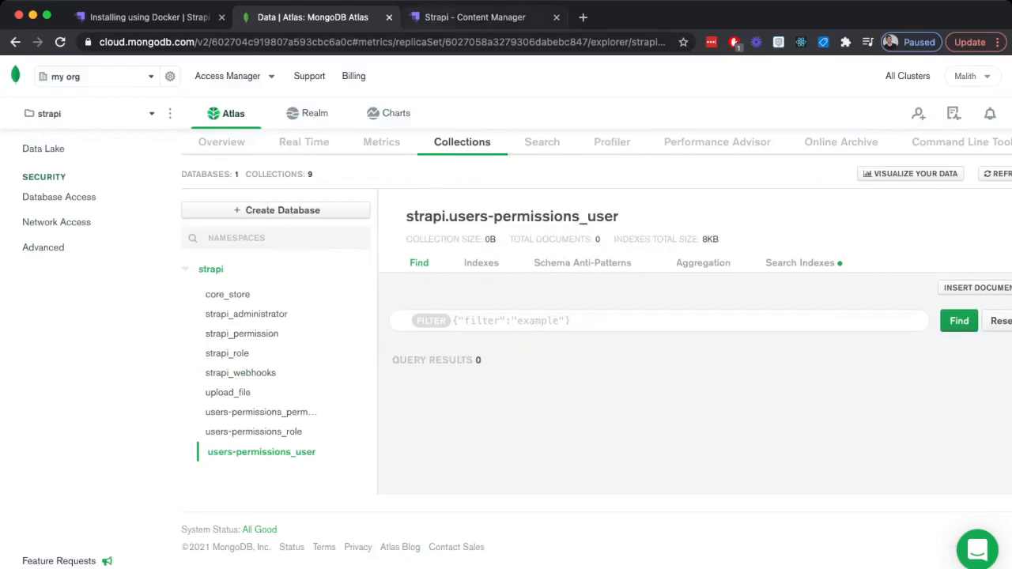
click(474, 16)
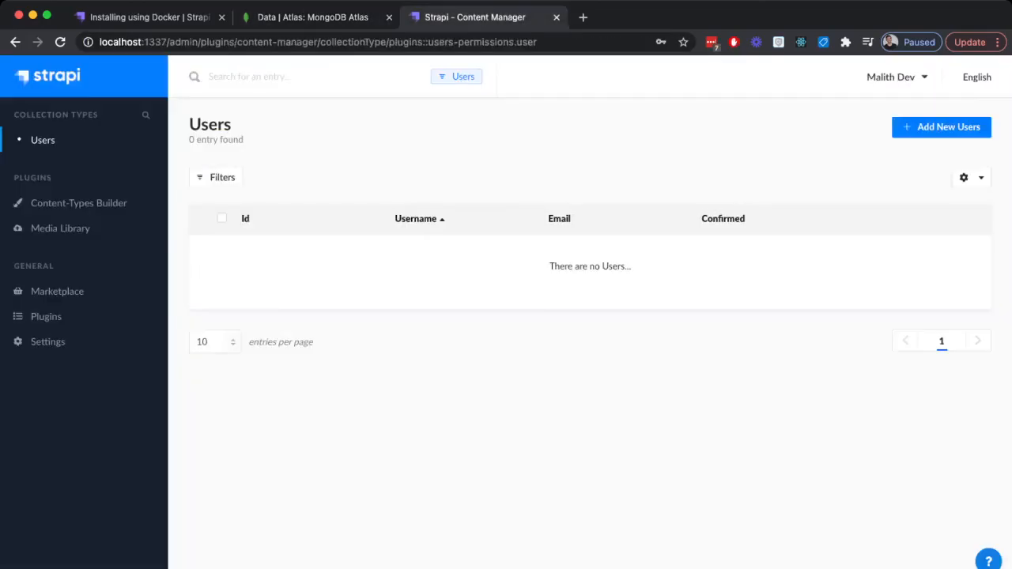